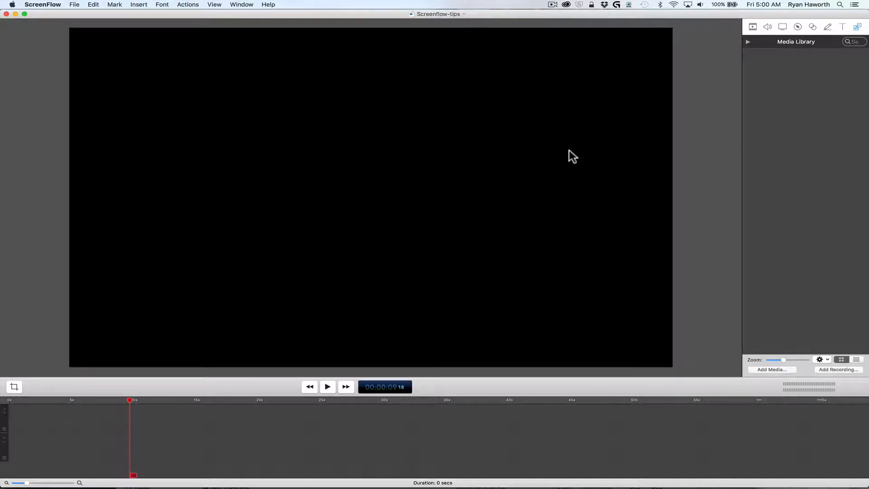
pyautogui.moveTo(460, 125)
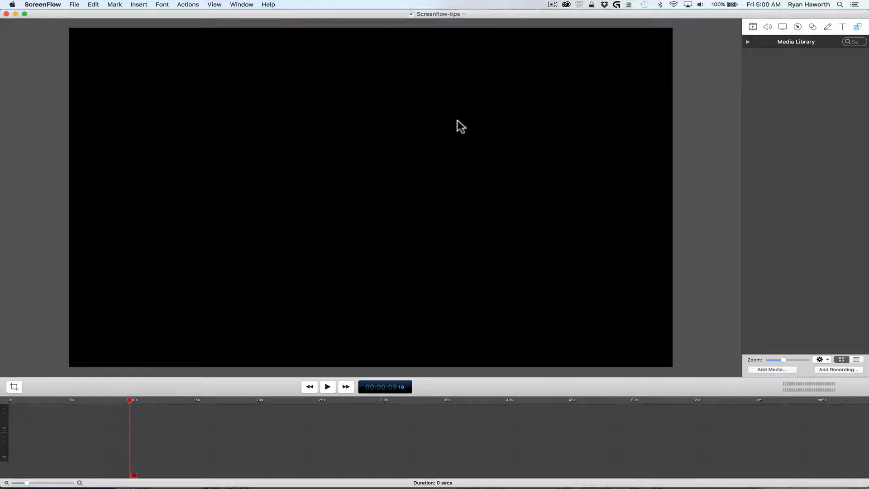
pyautogui.moveTo(392, 115)
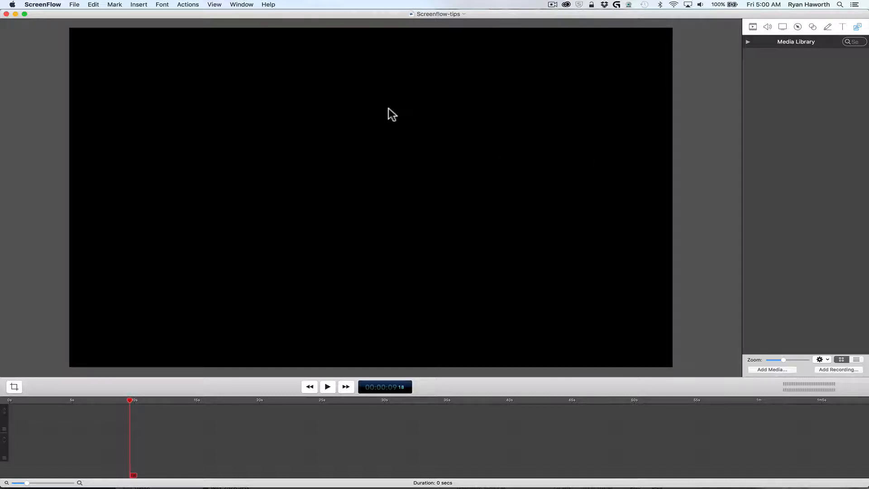
pyautogui.moveTo(178, 77)
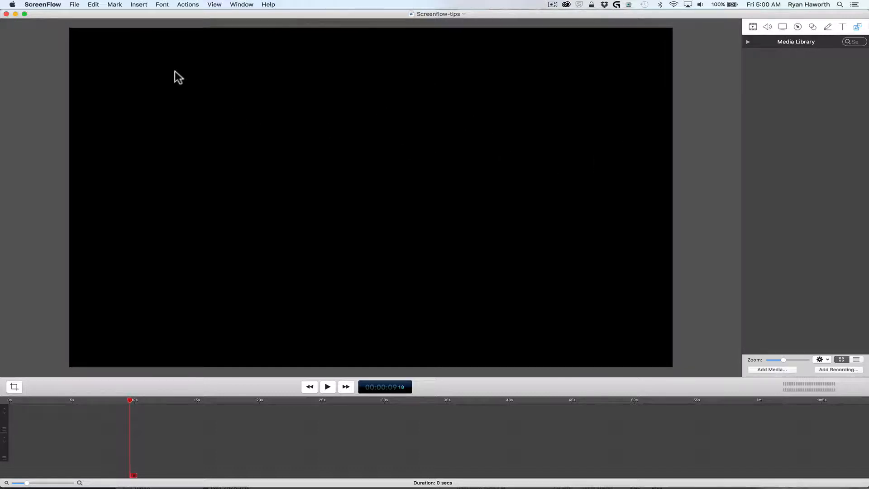
# - Open 'Screen Shot 2017-04-07 at 5.02.30 AM.png' from the Desktop in Photoshop
pyautogui.click(268, 5)
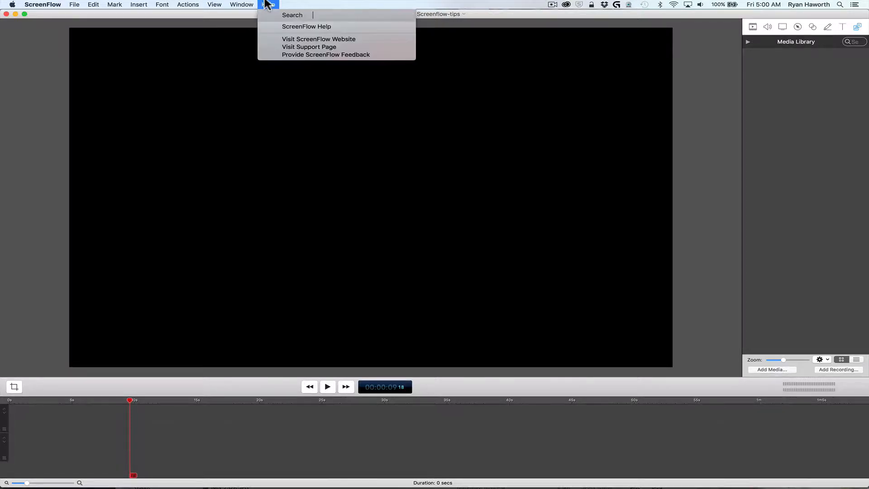
pyautogui.click(662, 89)
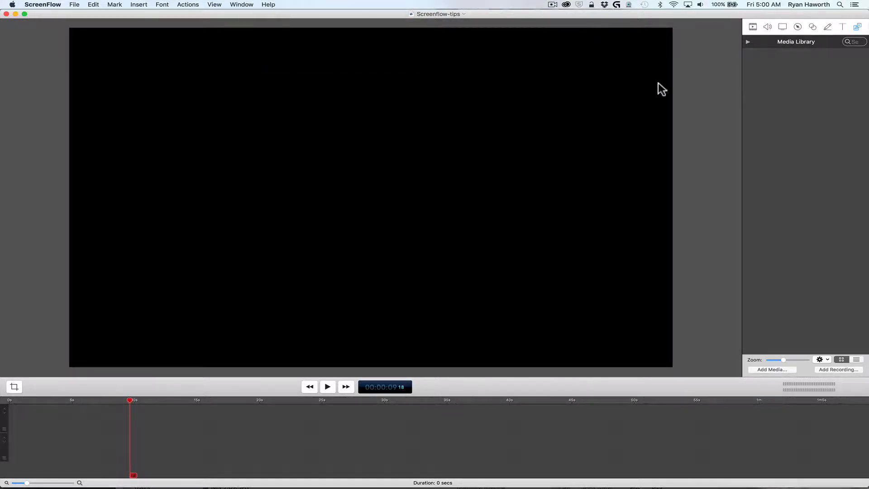
pyautogui.moveTo(646, 123)
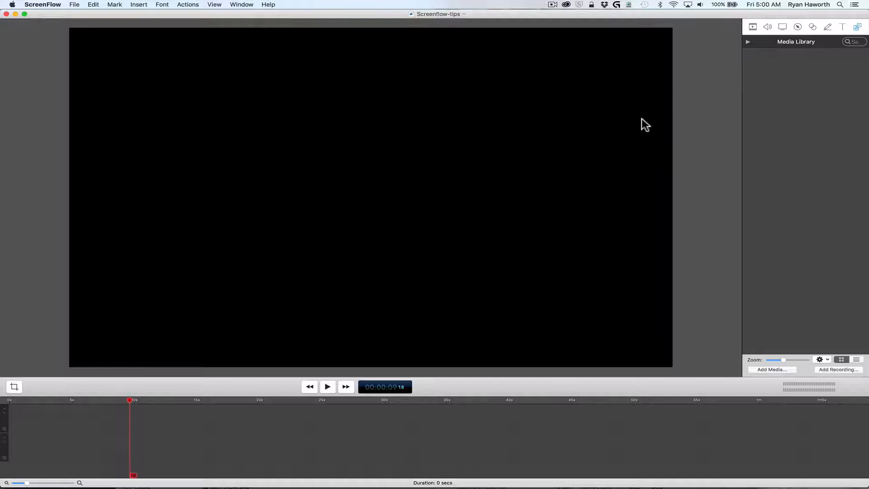
pyautogui.moveTo(709, 97)
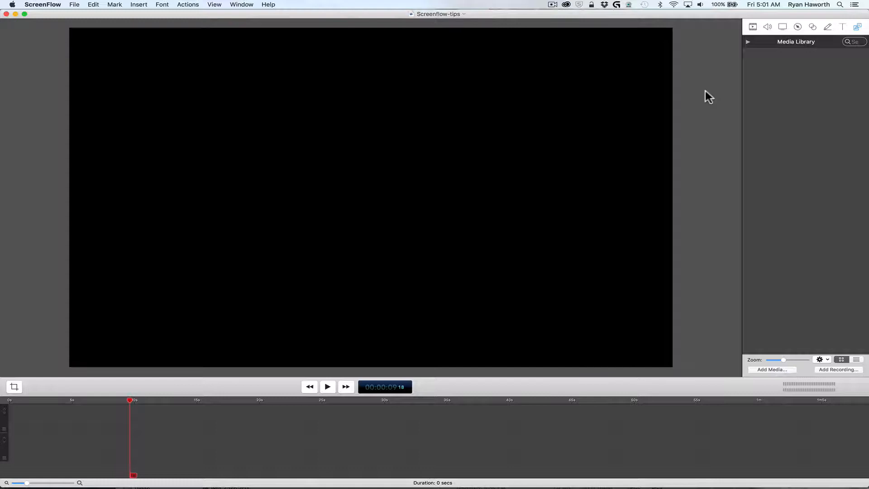
pyautogui.moveTo(770, 10)
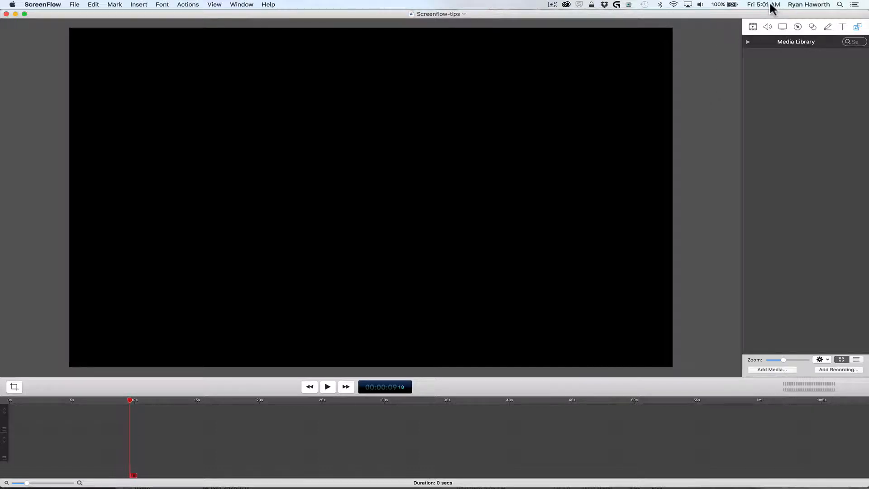
pyautogui.moveTo(753, 10)
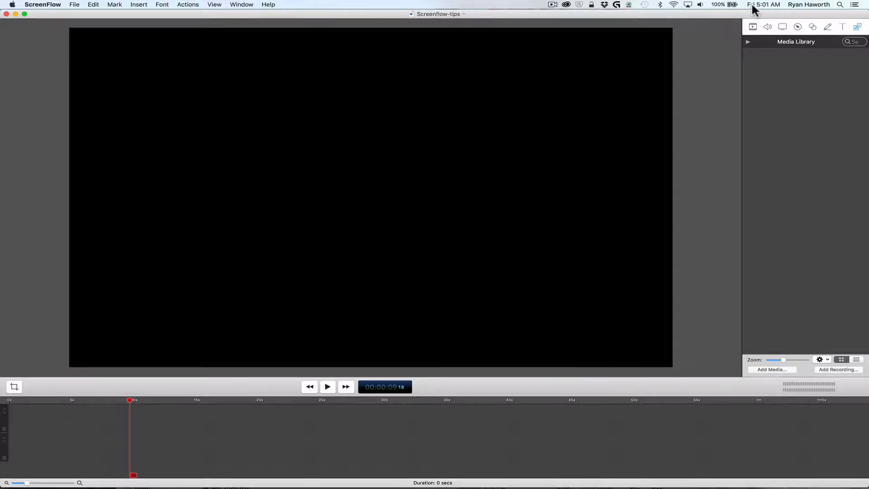
pyautogui.moveTo(669, 14)
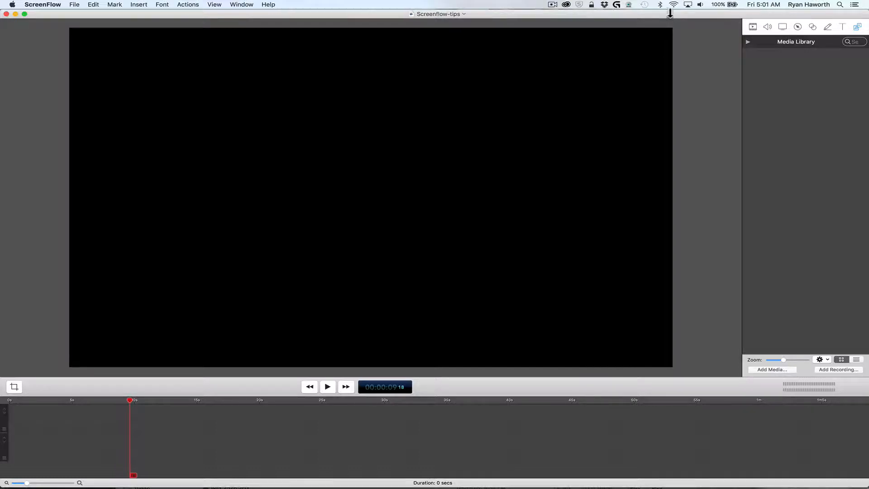
pyautogui.moveTo(545, 10)
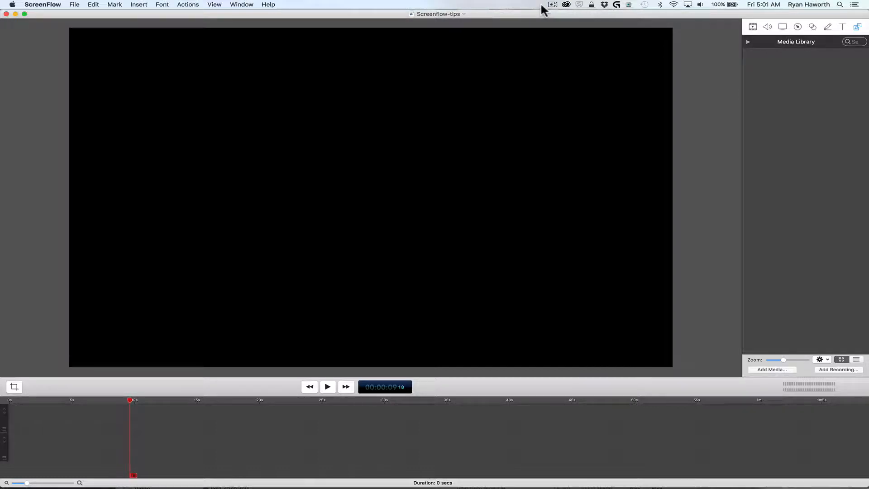
pyautogui.moveTo(735, 7)
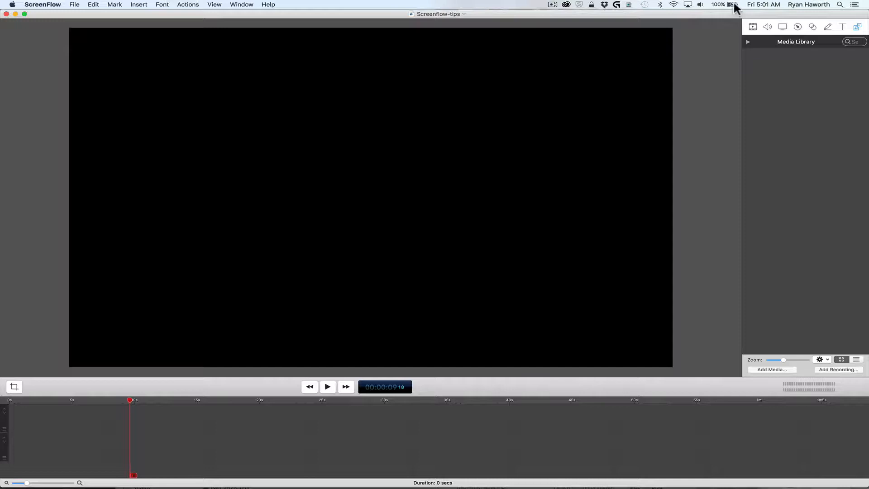
pyautogui.moveTo(618, 6)
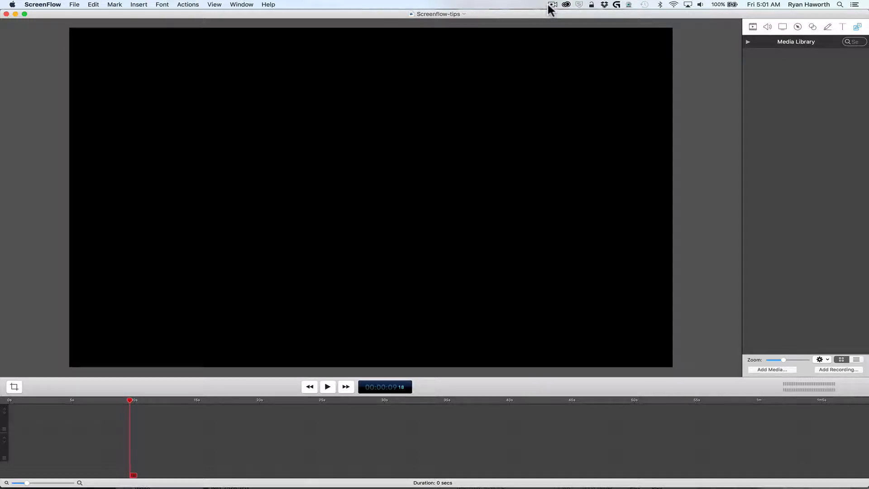
pyautogui.moveTo(600, 5)
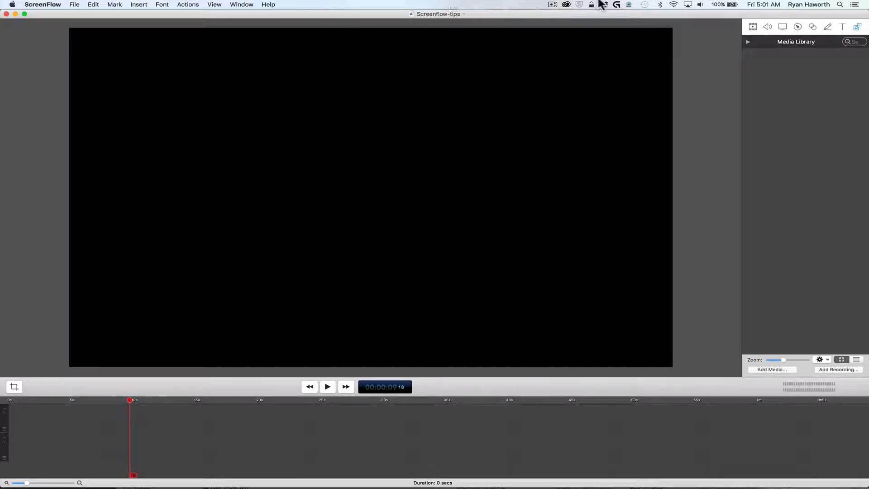
pyautogui.moveTo(254, 6)
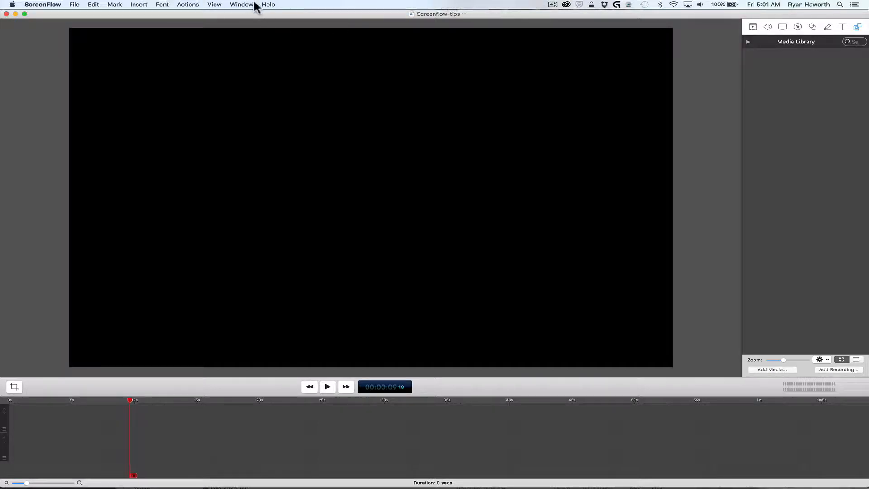
pyautogui.moveTo(386, 152)
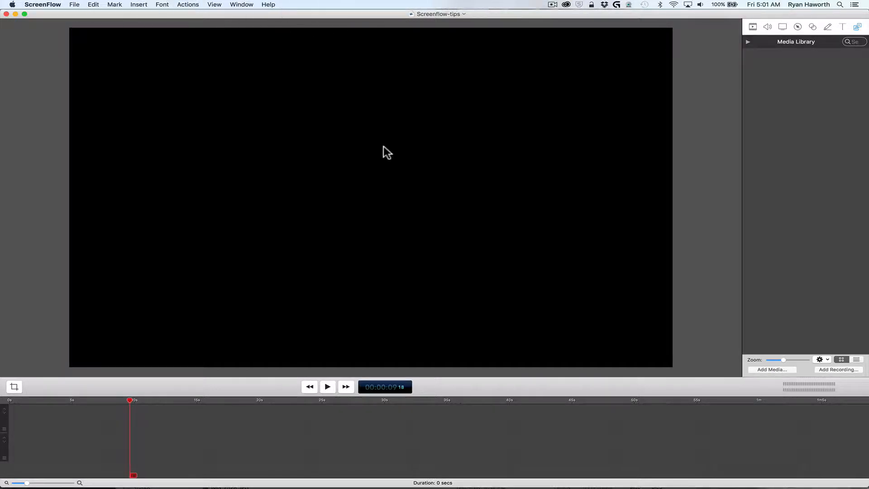
pyautogui.moveTo(213, 5)
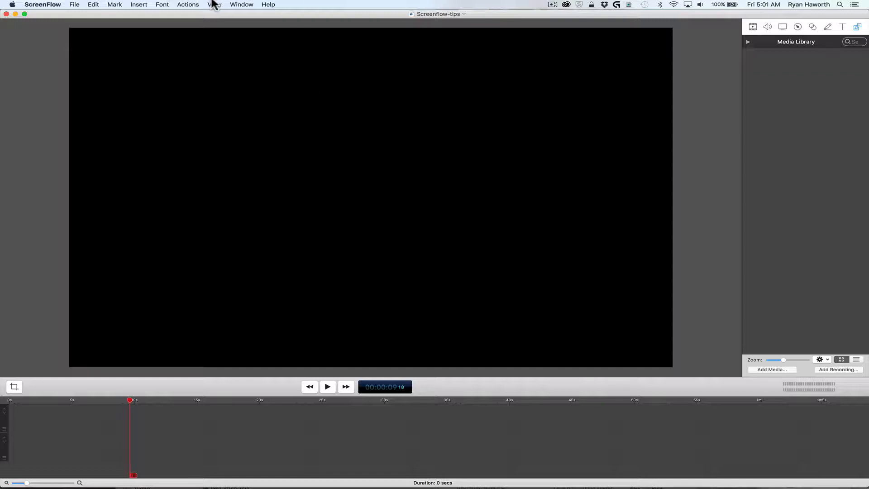
pyautogui.moveTo(653, 122)
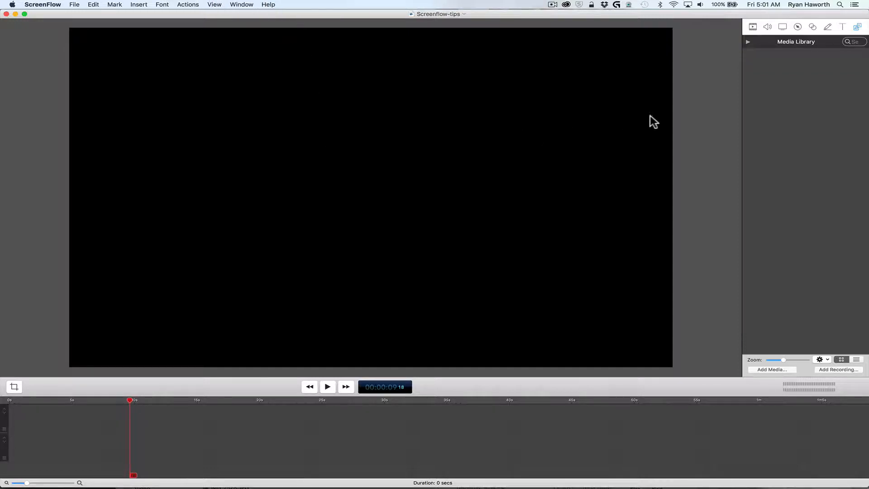
pyautogui.moveTo(607, 5)
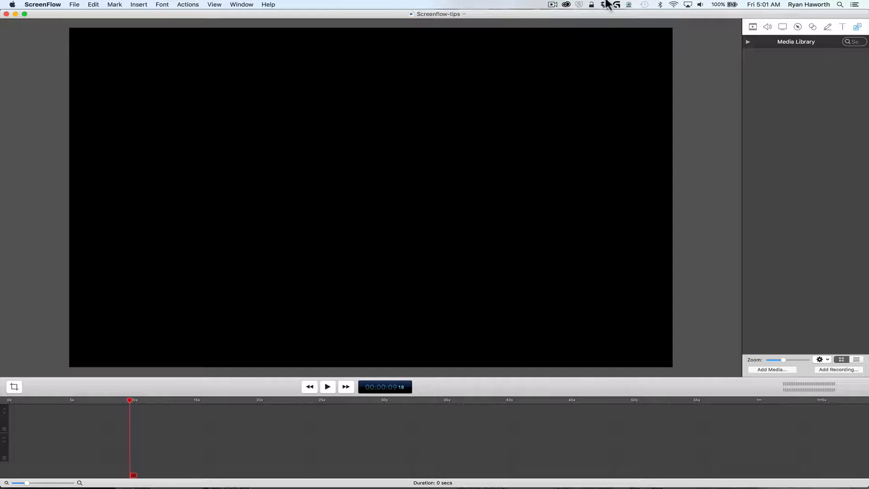
pyautogui.moveTo(637, 15)
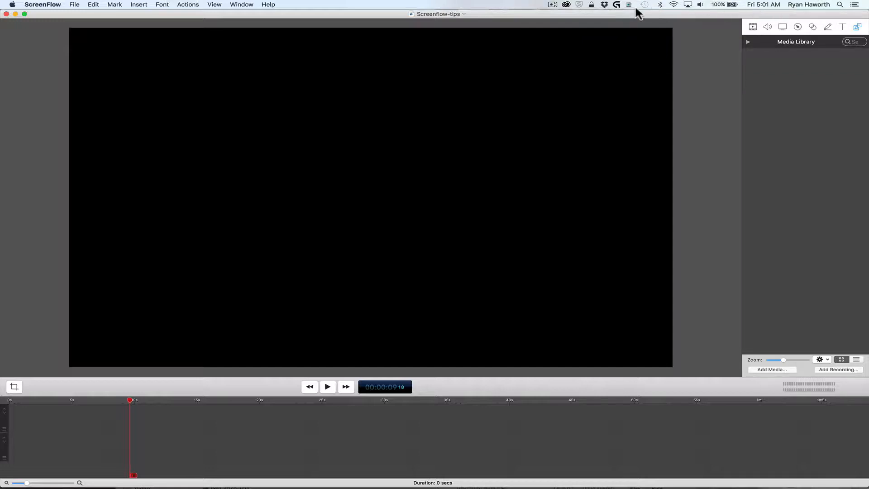
pyautogui.moveTo(604, 39)
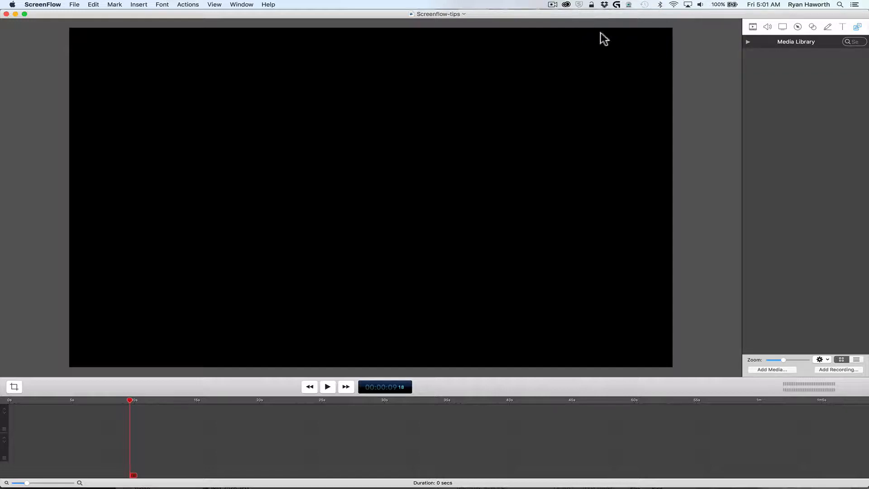
pyautogui.moveTo(656, 140)
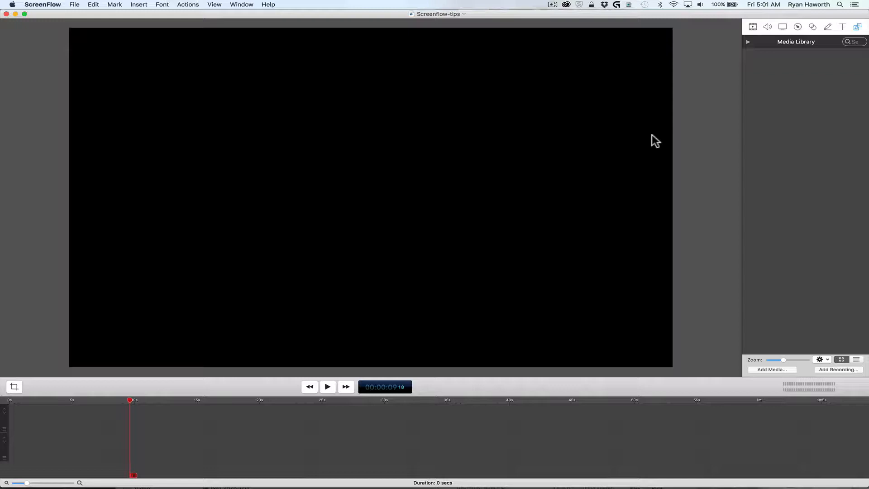
pyautogui.moveTo(556, 69)
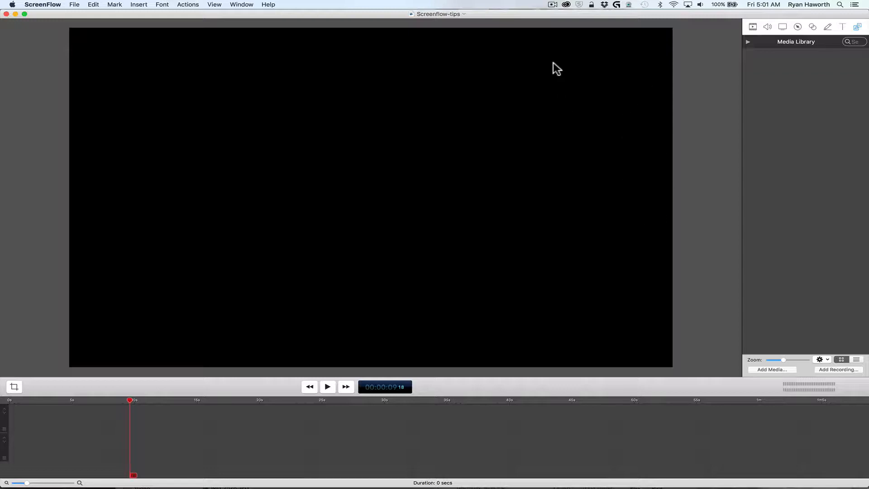
pyautogui.moveTo(672, 101)
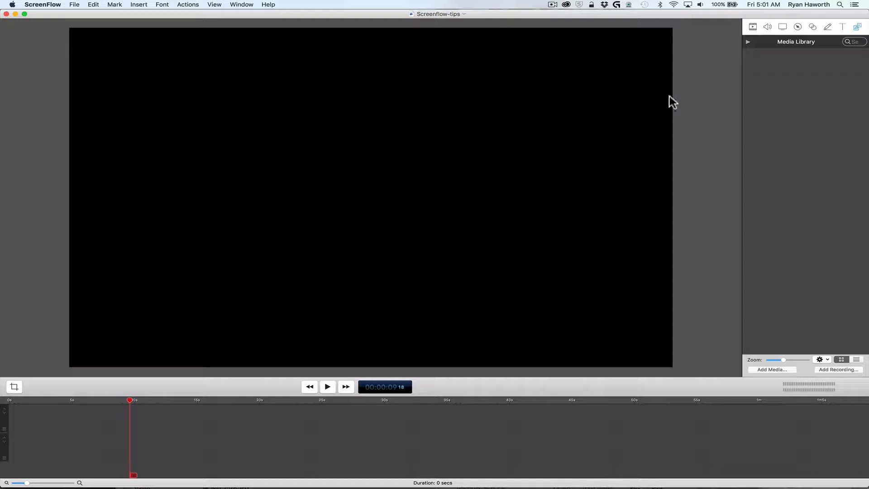
pyautogui.moveTo(503, 44)
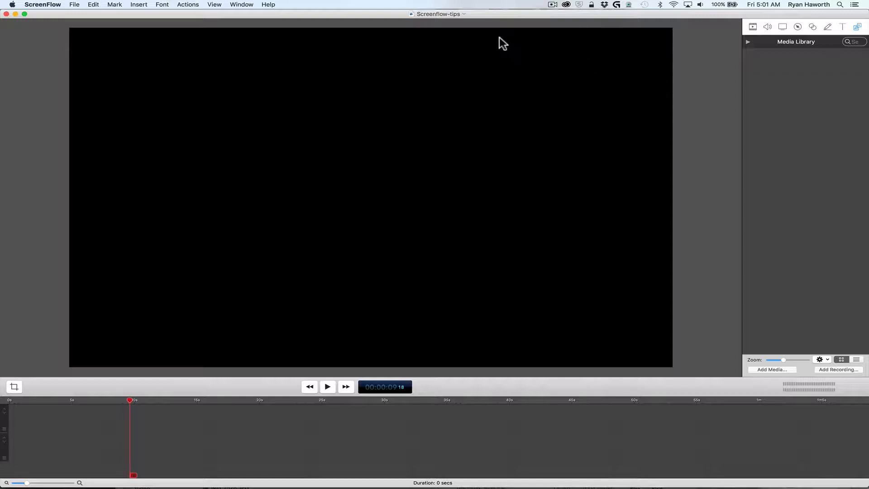
pyautogui.moveTo(464, 107)
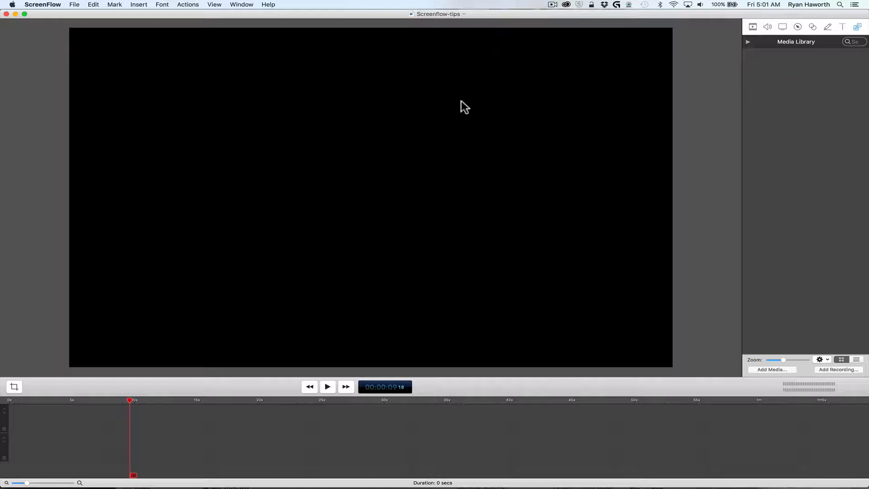
pyautogui.moveTo(615, 168)
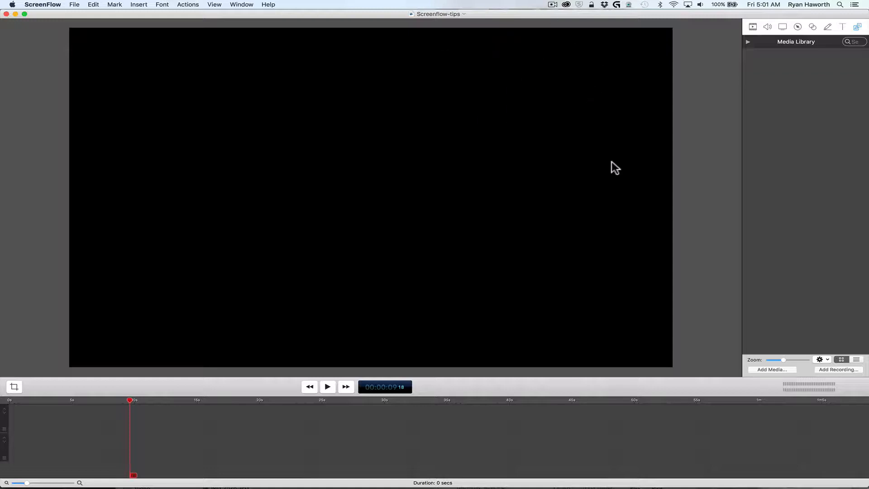
pyautogui.moveTo(651, 79)
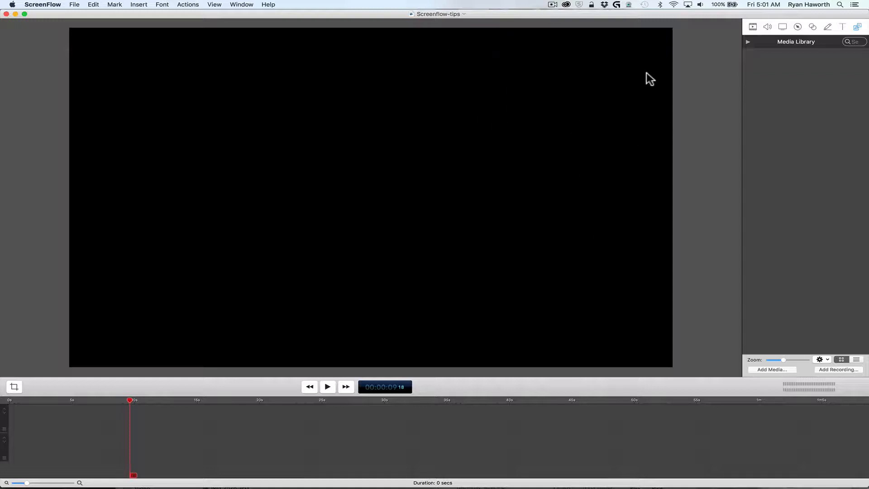
pyautogui.moveTo(704, 118)
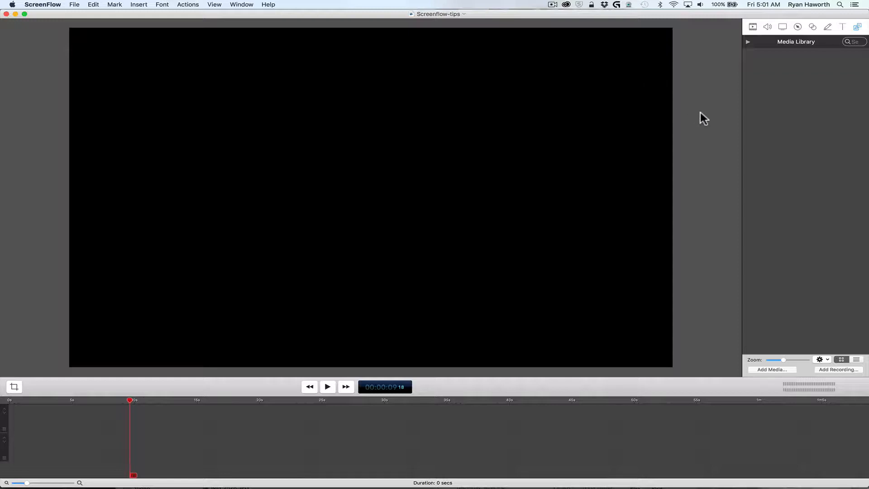
pyautogui.moveTo(602, 81)
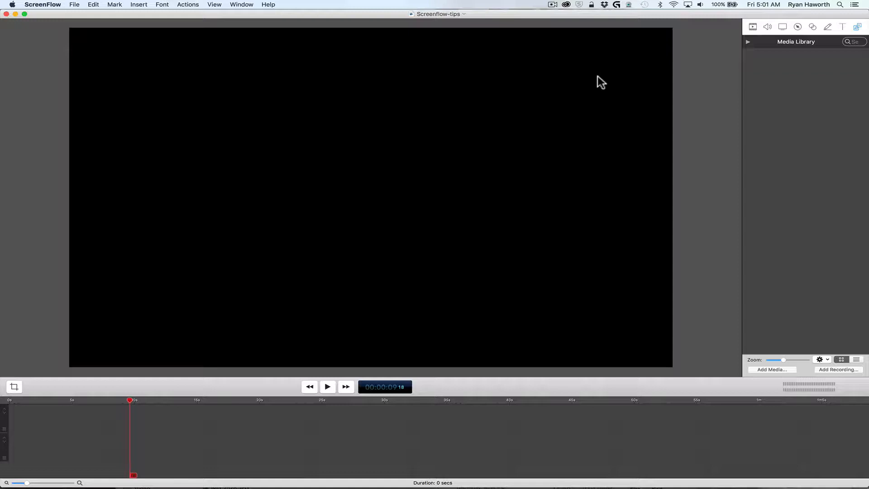
pyautogui.moveTo(511, 44)
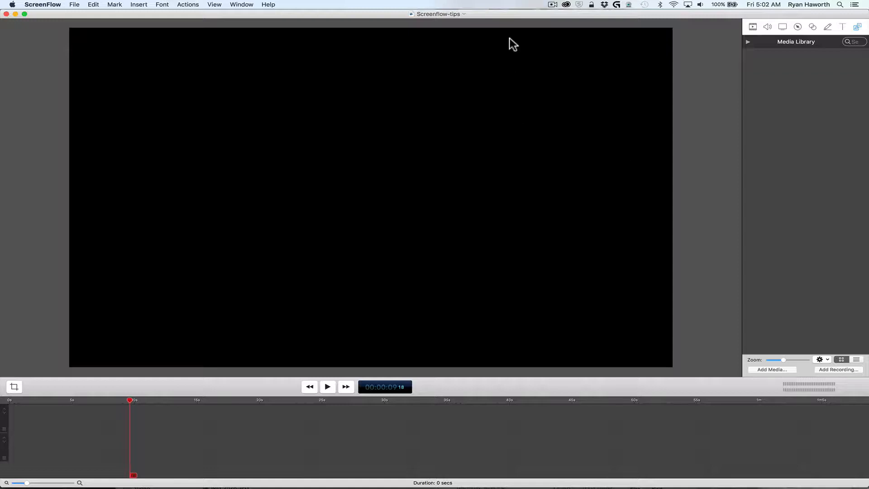
pyautogui.moveTo(617, 106)
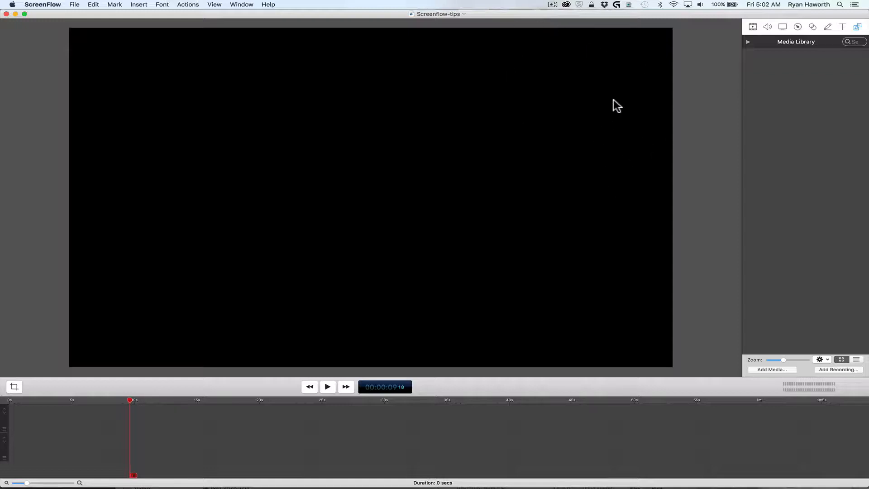
pyautogui.moveTo(540, 87)
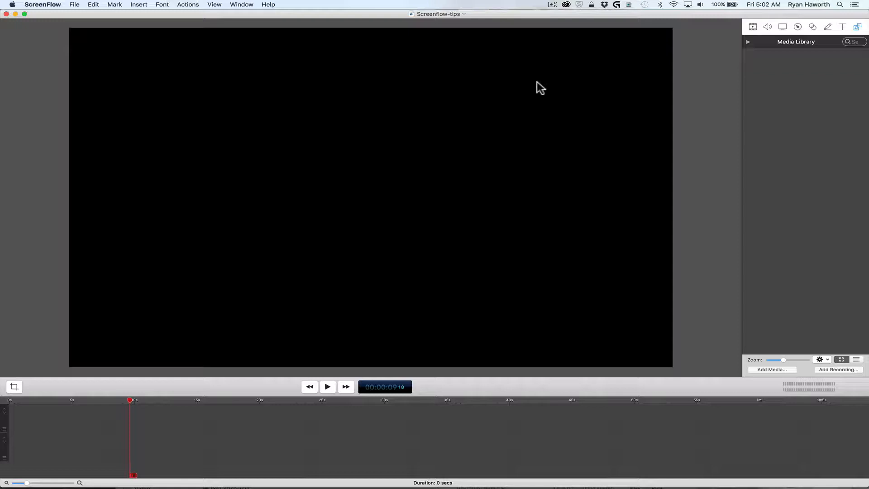
pyautogui.moveTo(667, 71)
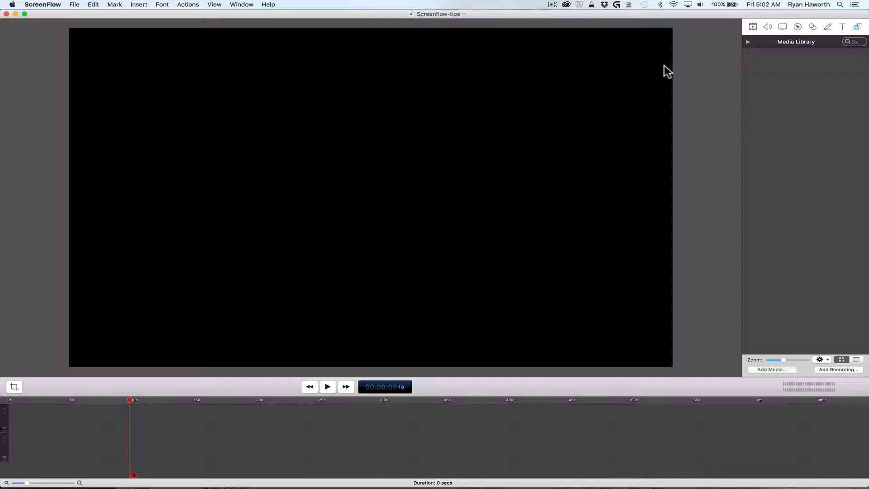
pyautogui.moveTo(582, 111)
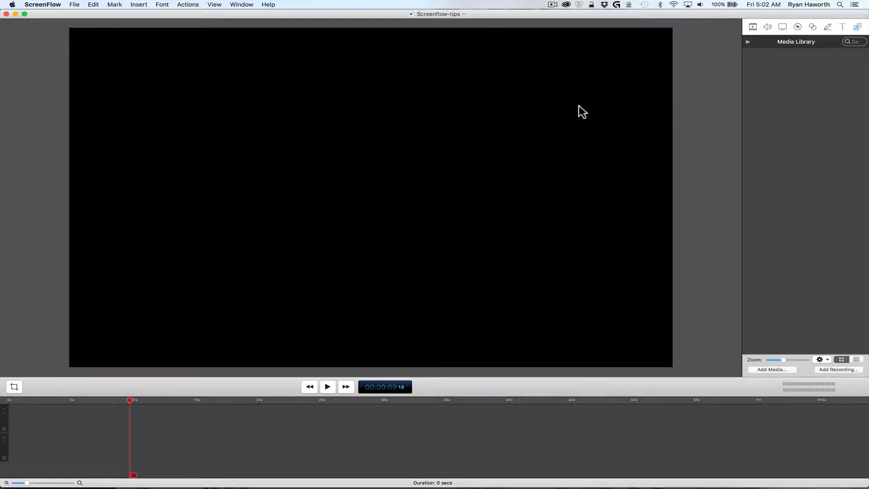
pyautogui.moveTo(563, 142)
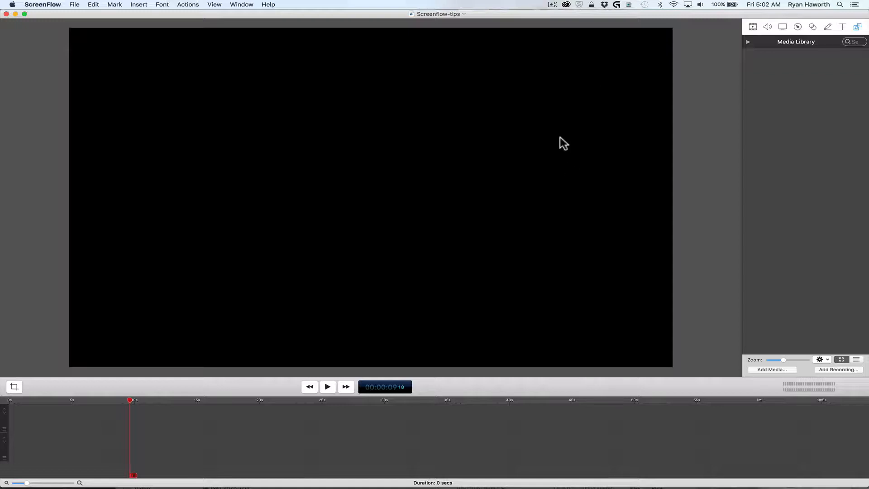
pyautogui.moveTo(574, 63)
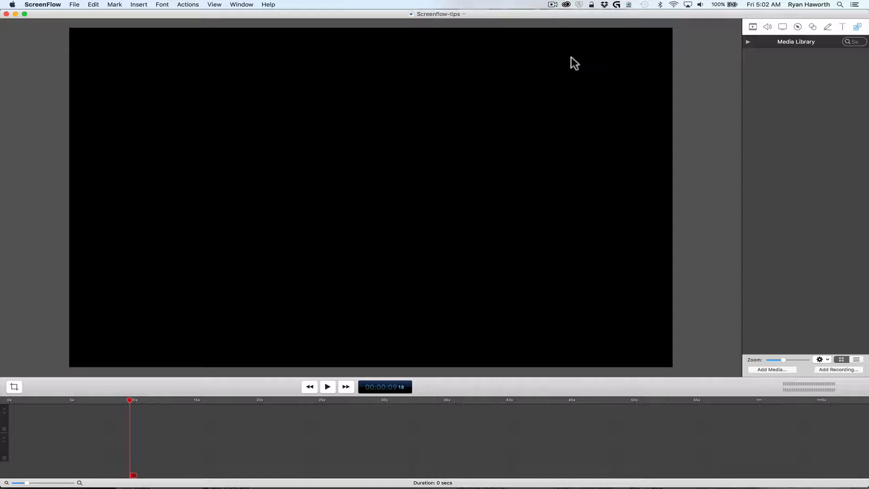
pyautogui.moveTo(635, 114)
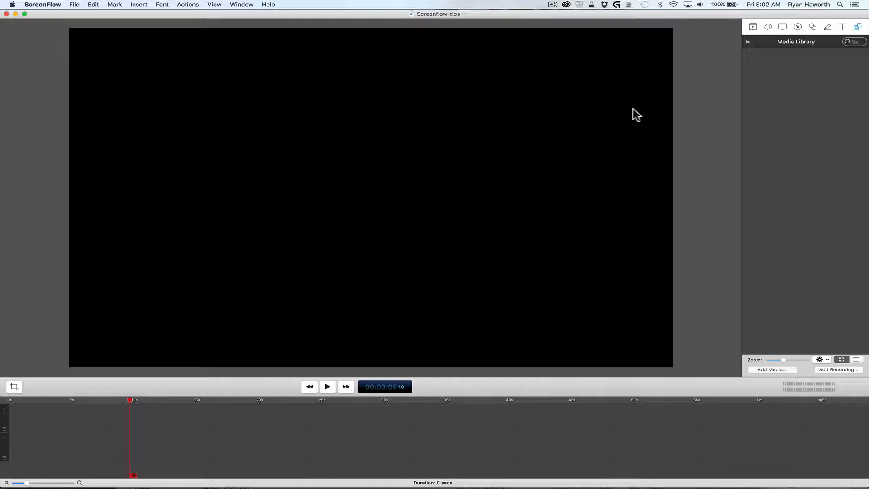
pyautogui.moveTo(603, 137)
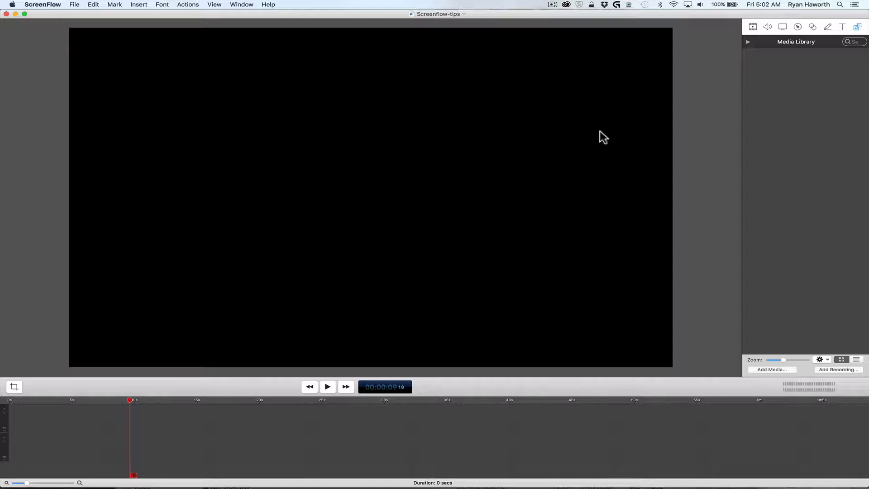
pyautogui.moveTo(671, 83)
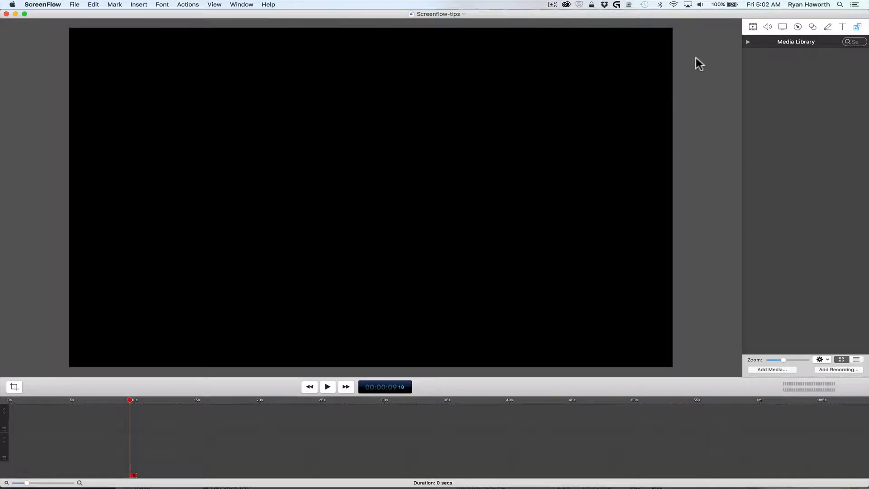
pyautogui.moveTo(711, 119)
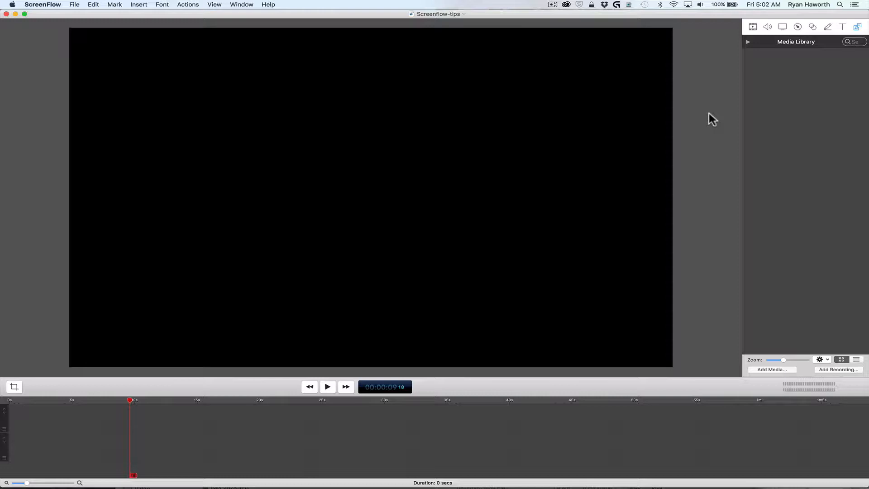
pyautogui.moveTo(665, 131)
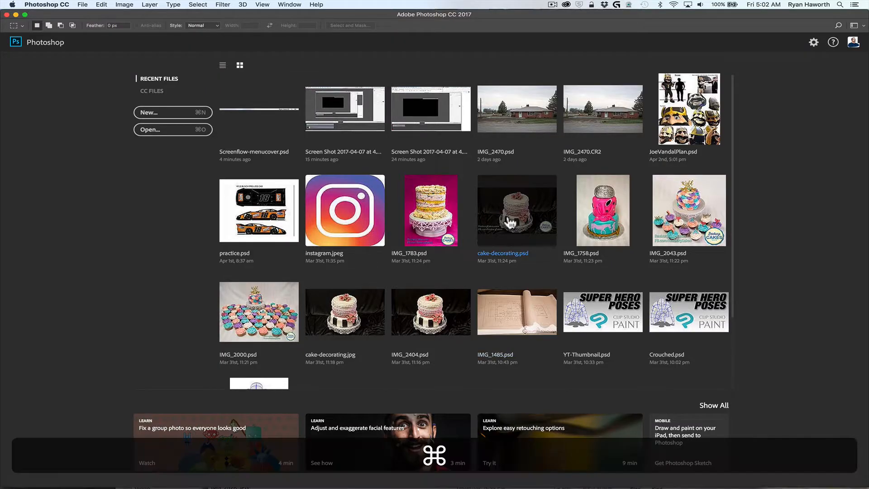
pyautogui.click(172, 129)
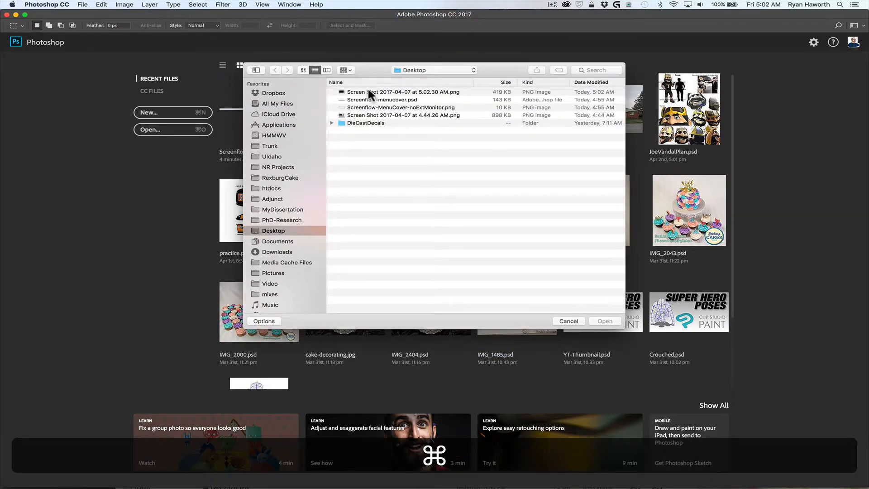
pyautogui.click(403, 92)
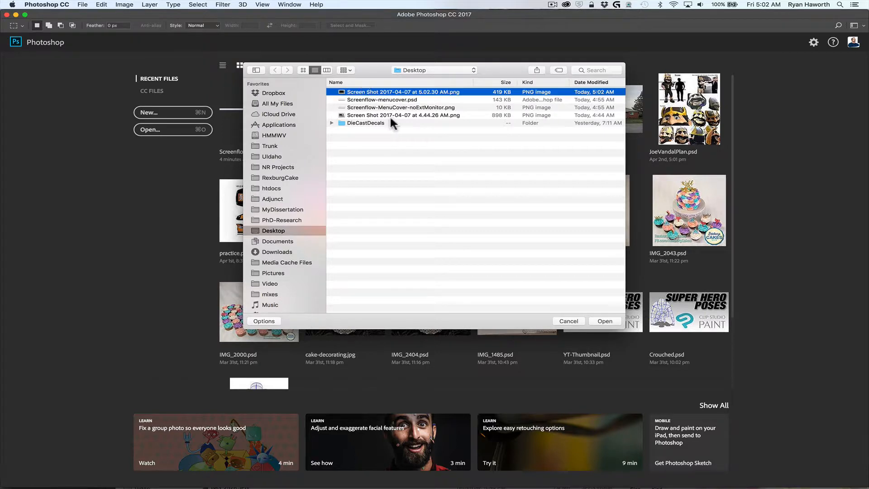
pyautogui.moveTo(387, 102)
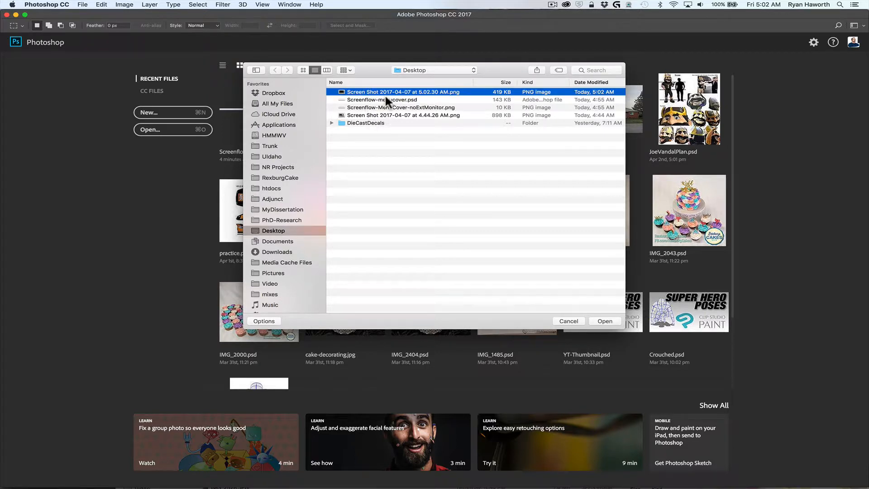
pyautogui.click(604, 321)
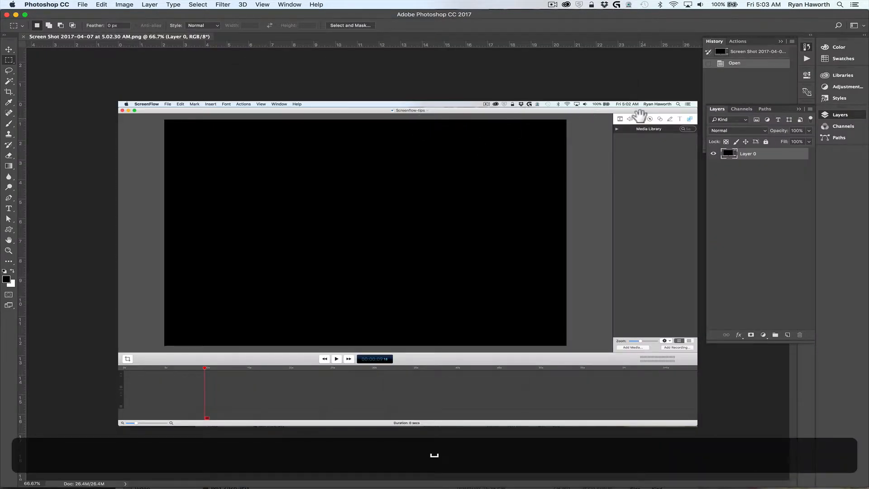
pyautogui.moveTo(568, 114)
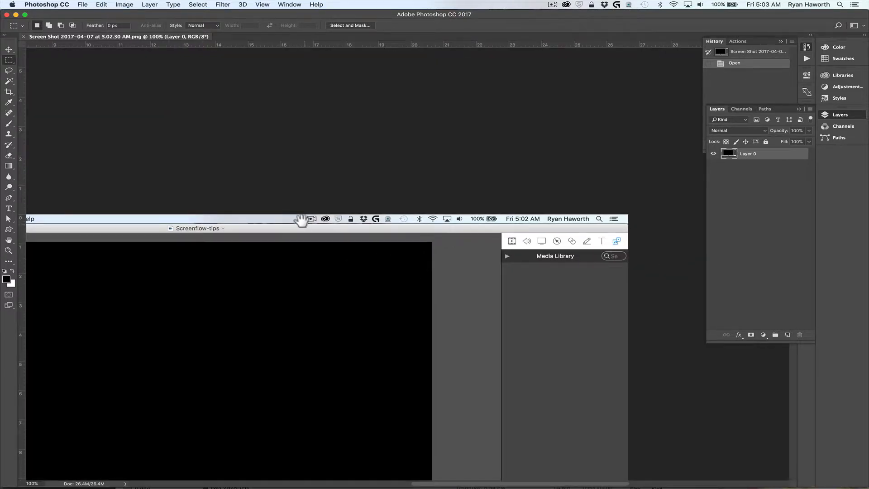
pyautogui.moveTo(829, 47)
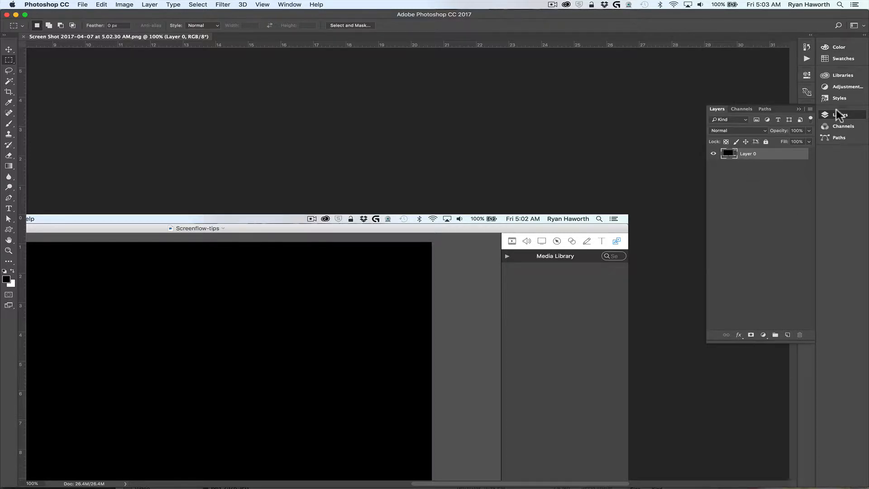
pyautogui.moveTo(105, 117)
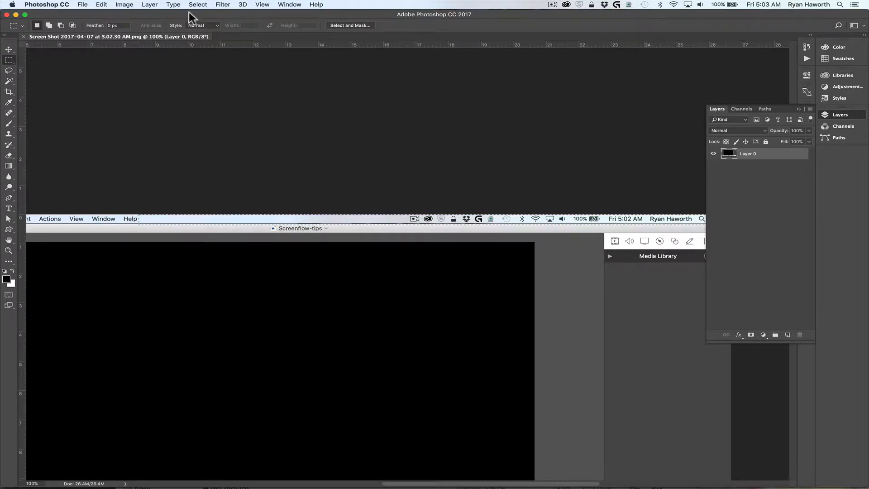
# - Crop the screenshot to the selected strip of menu bar with Image > Crop
pyautogui.click(124, 4)
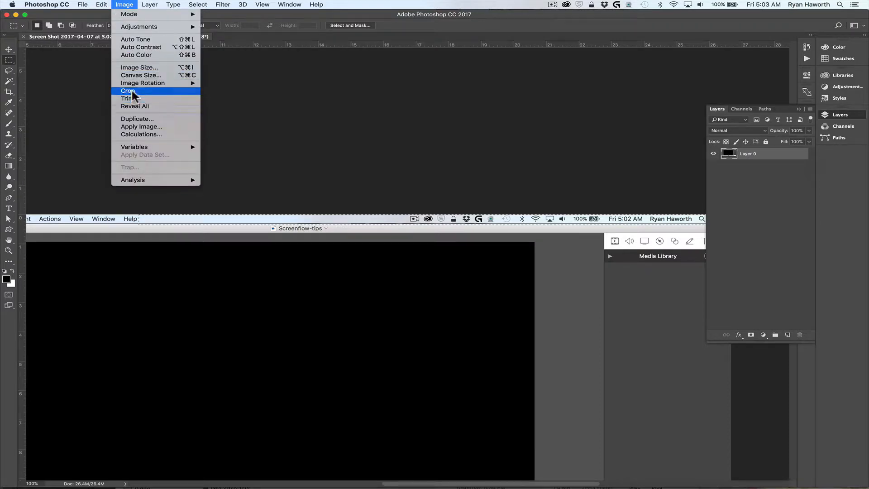
pyautogui.click(128, 91)
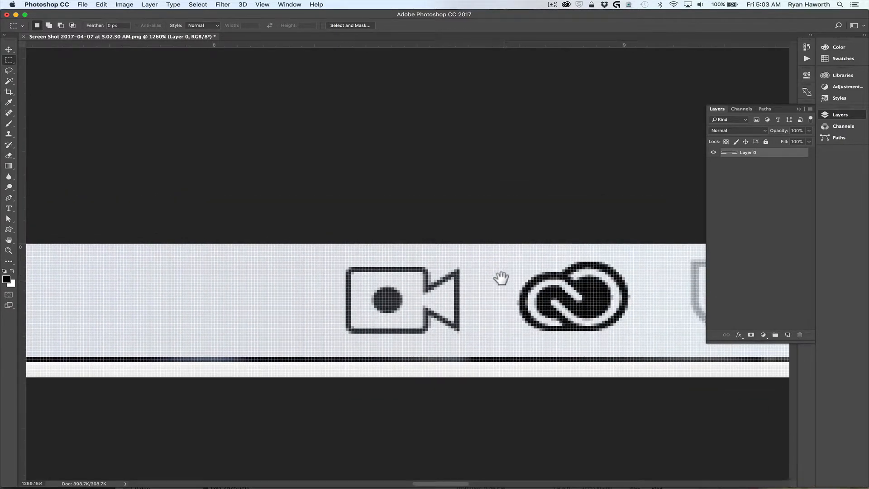
# - Zoom out to view the whole cropped icon strip, then hide Photoshop
pyautogui.press('cmd+minus')
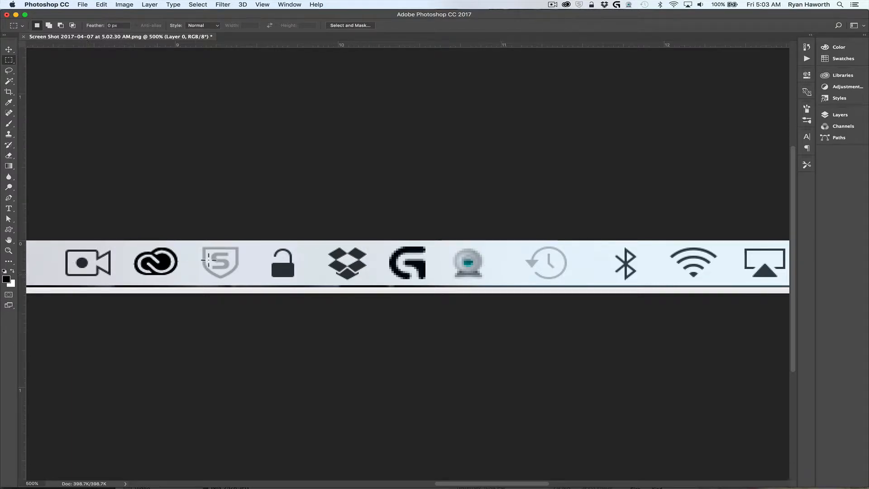
pyautogui.moveTo(294, 254)
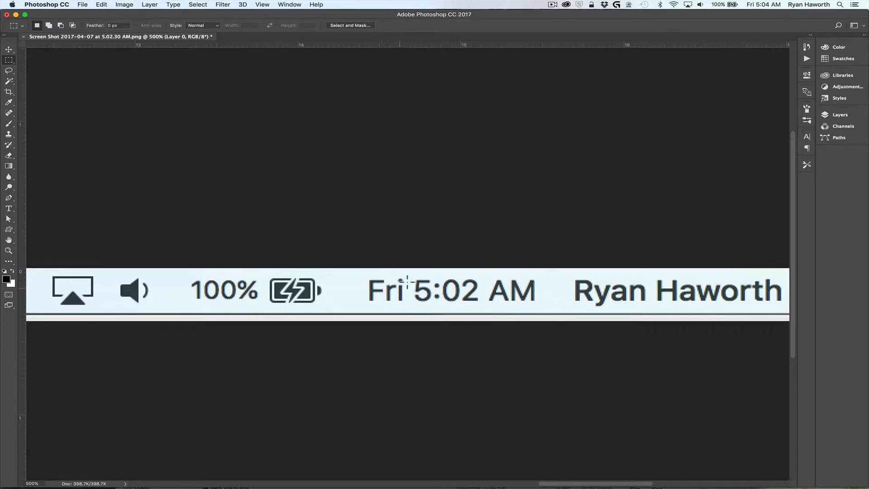
pyautogui.moveTo(655, 315)
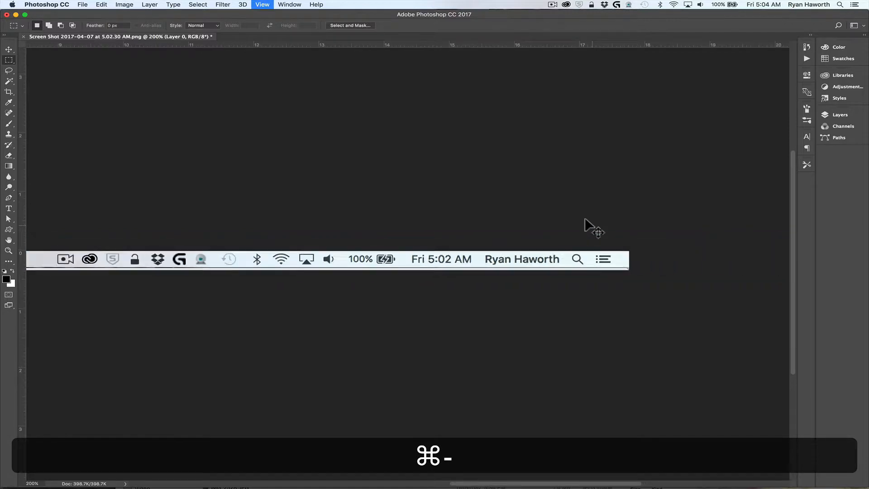
pyautogui.press('cmd+-')
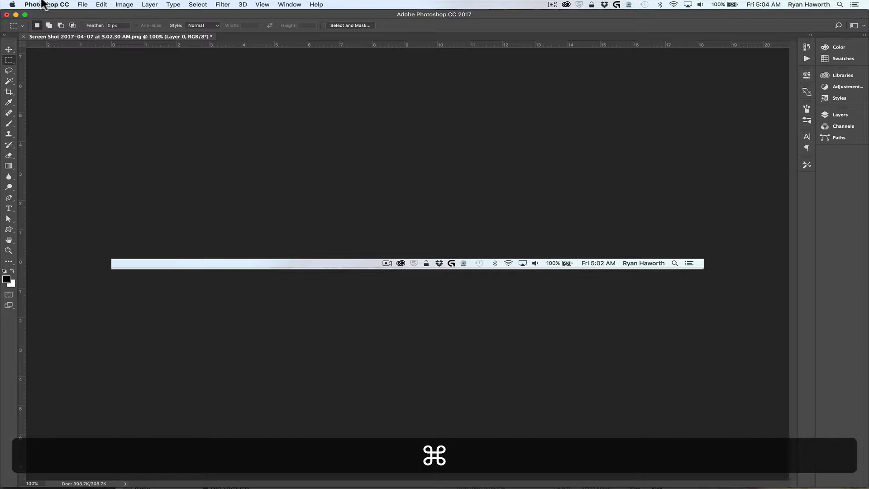
pyautogui.click(47, 4)
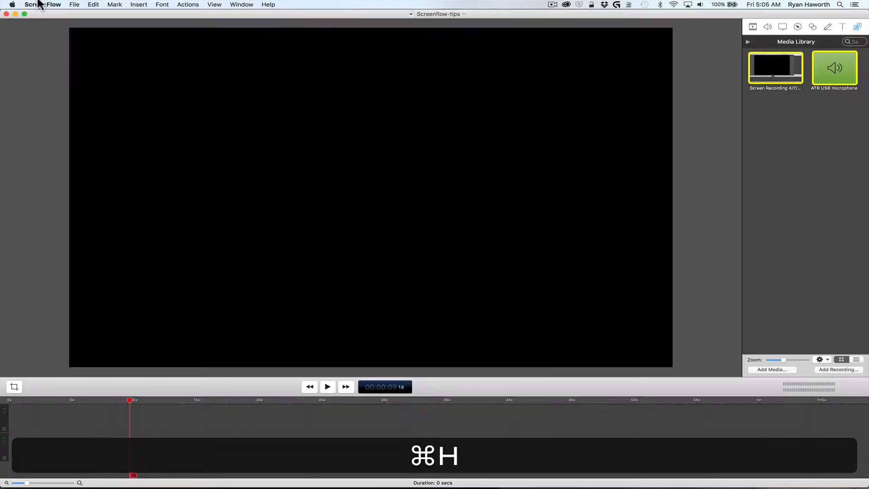
# - Hide ScreenFlow and use Finder's Hide Others to leave only the photos window
pyautogui.press('cmd+h')
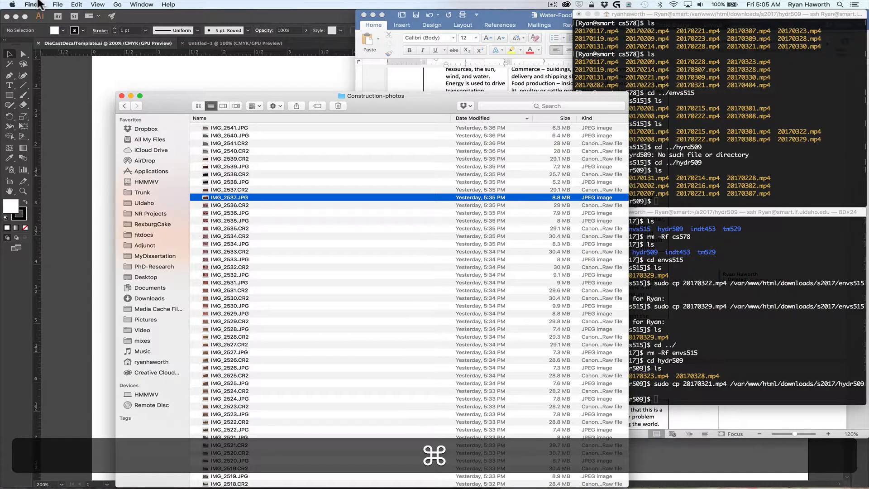
pyautogui.click(35, 4)
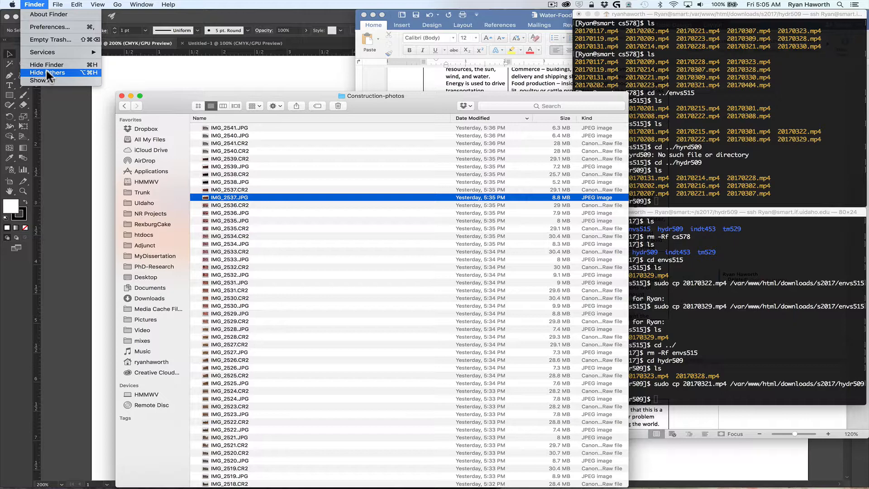
pyautogui.click(49, 72)
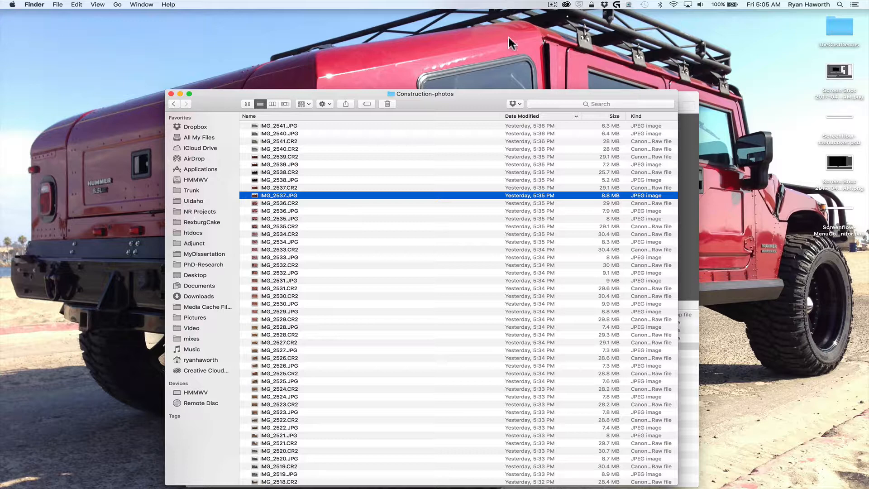
pyautogui.moveTo(515, 478)
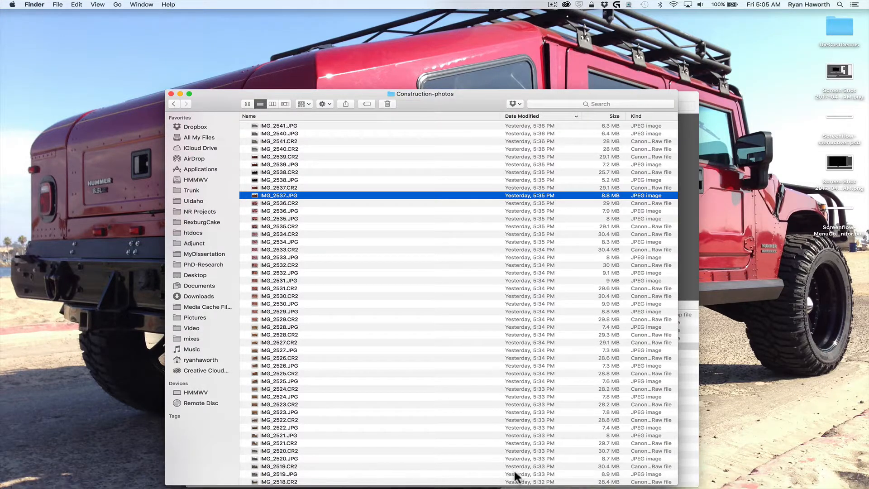
pyautogui.moveTo(466, 481)
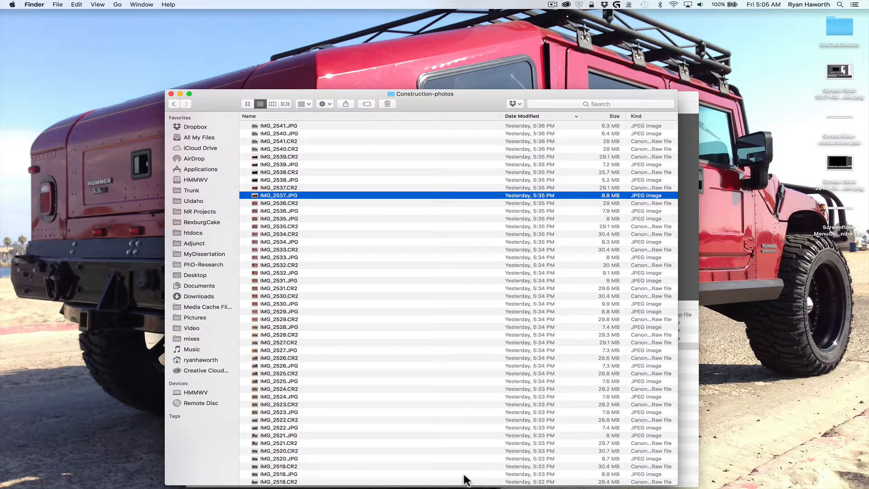
pyautogui.moveTo(550, 44)
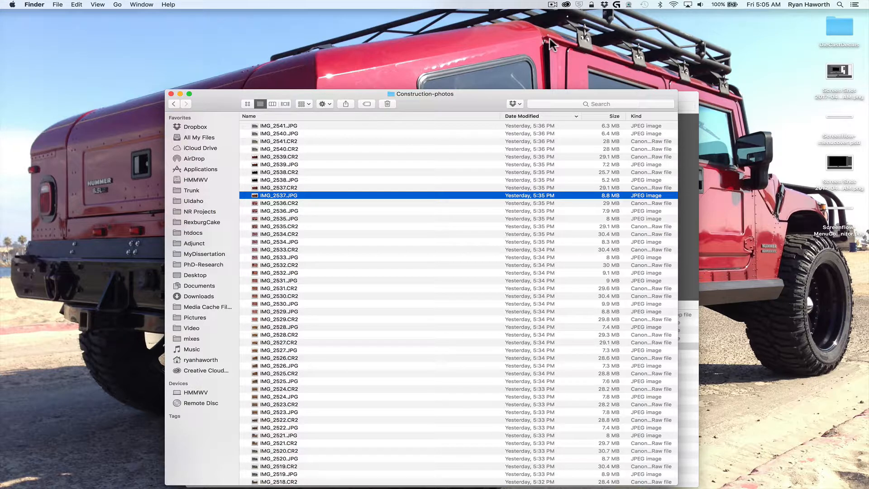
pyautogui.moveTo(525, 5)
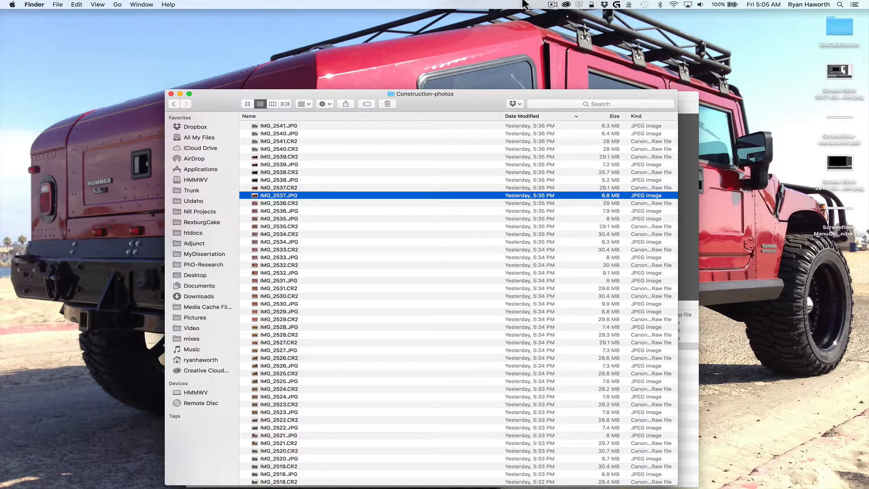
pyautogui.moveTo(533, 27)
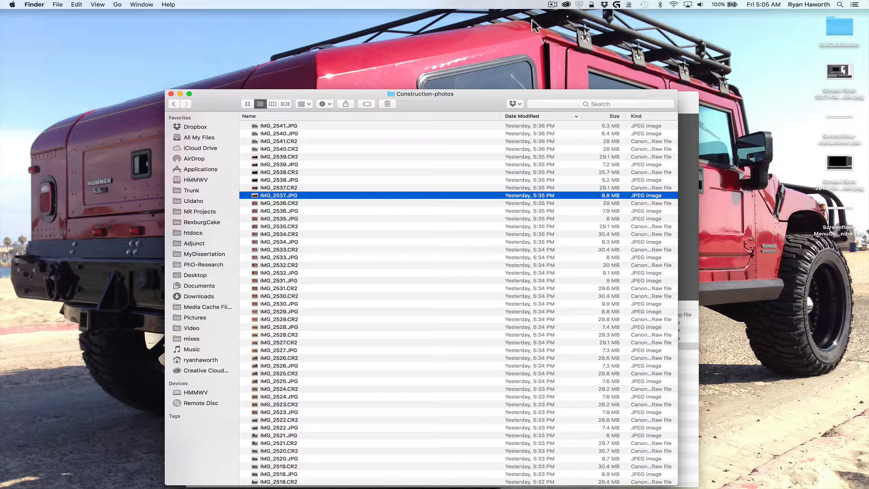
pyautogui.moveTo(631, 5)
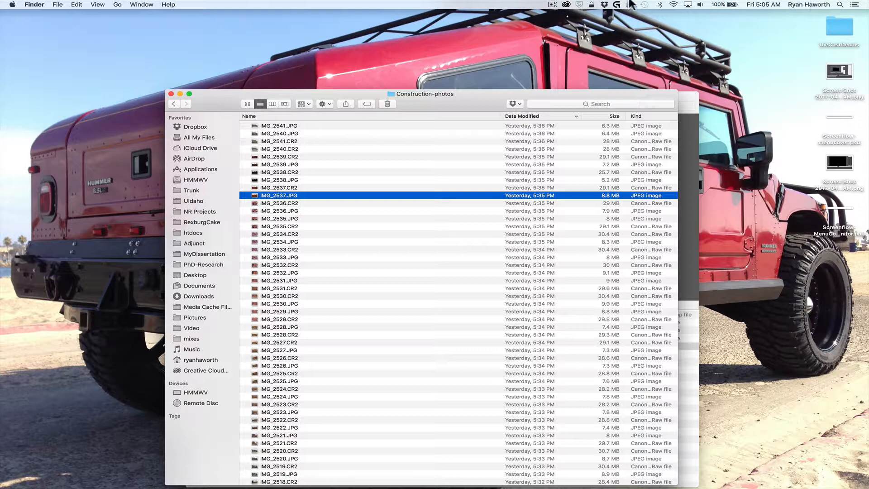
pyautogui.moveTo(543, 34)
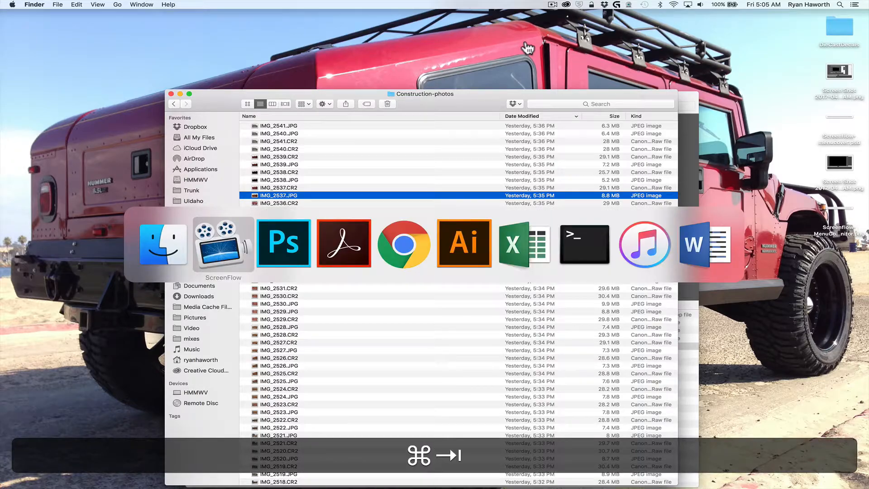
# - Copy the blank left section of the menu bar onto a new layer
pyautogui.click(284, 243)
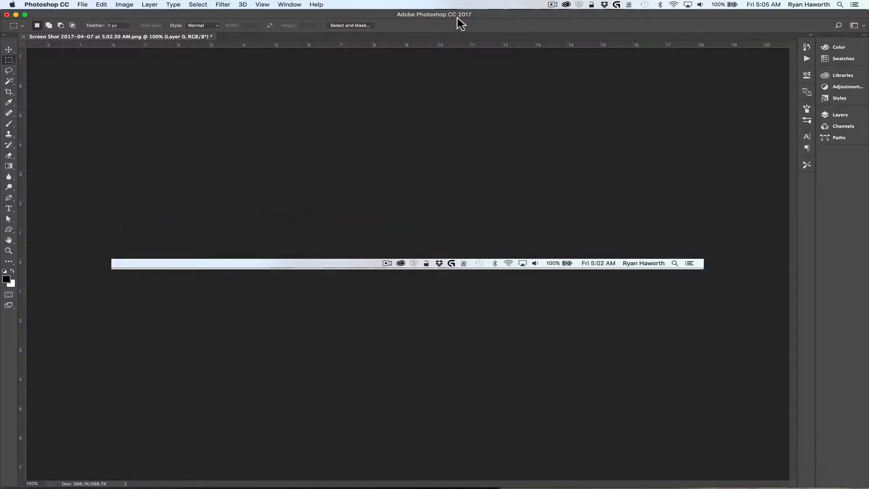
pyautogui.moveTo(387, 255)
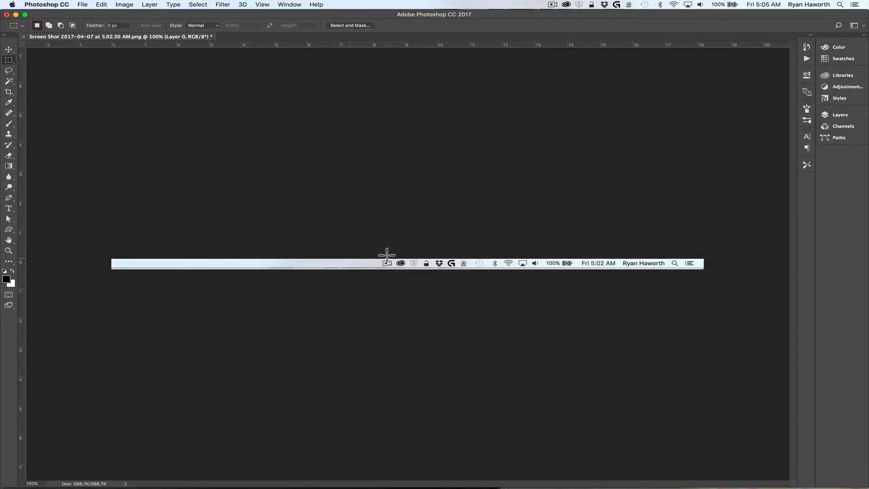
pyautogui.moveTo(106, 253)
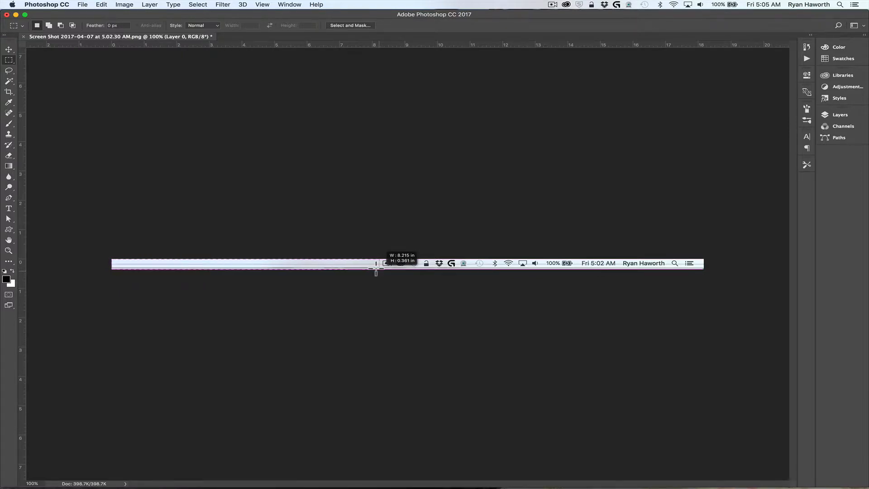
pyautogui.press('cmd')
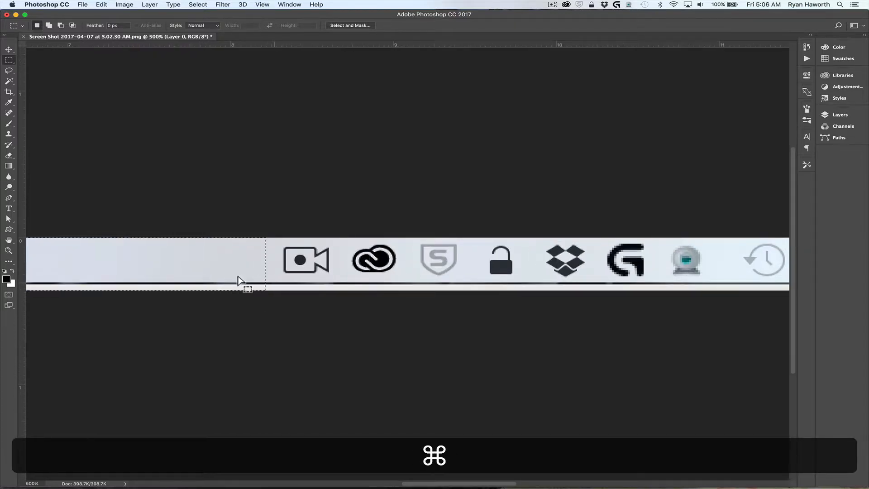
pyautogui.moveTo(261, 281)
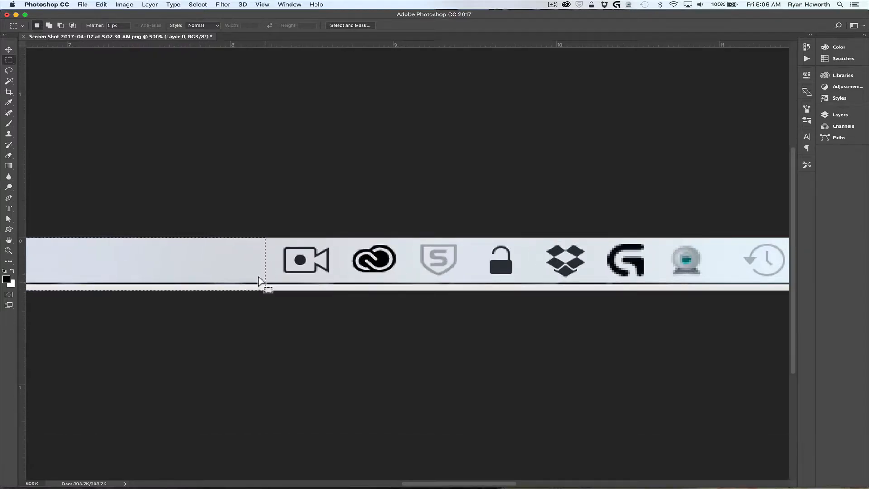
pyautogui.moveTo(275, 272)
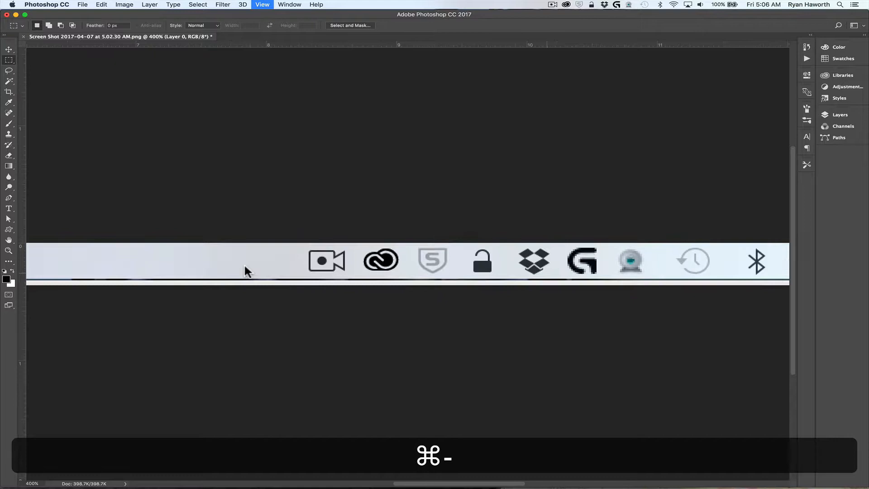
pyautogui.press('cmd+v')
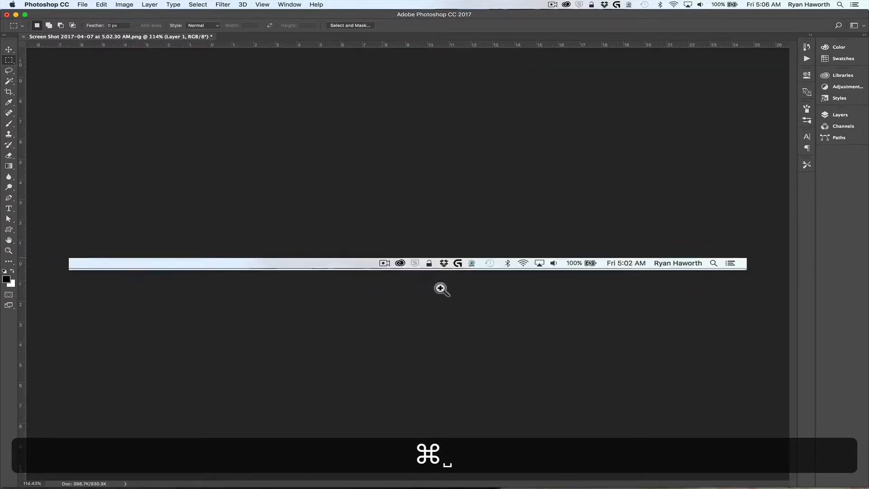
pyautogui.press('cmd+v')
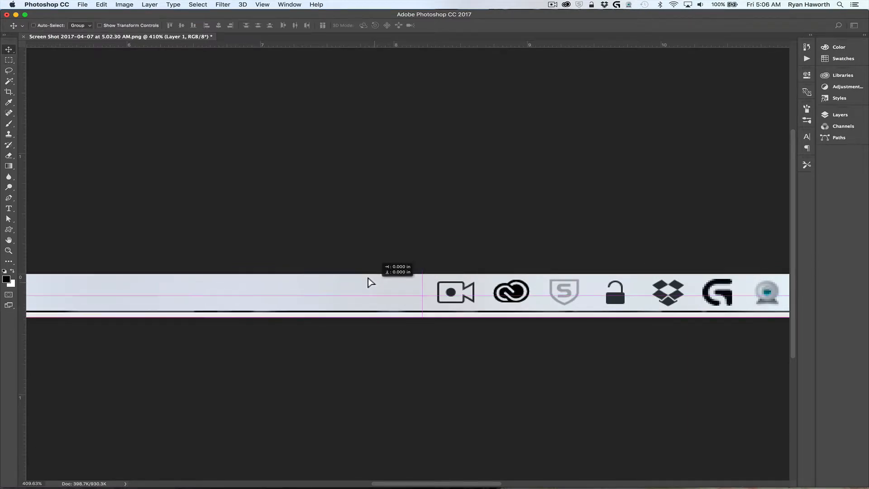
pyautogui.press('cmd+-')
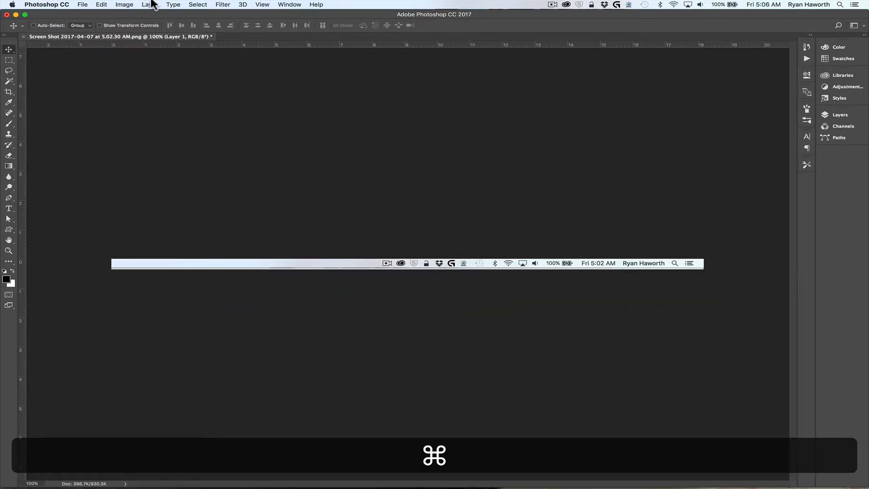
# - Flip the copied blank section horizontally to cover the status icons
pyautogui.click(101, 4)
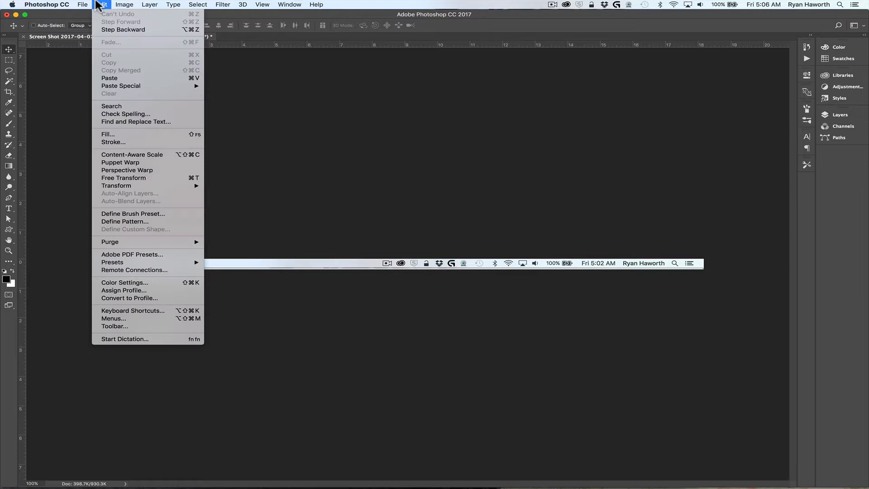
pyautogui.moveTo(126, 170)
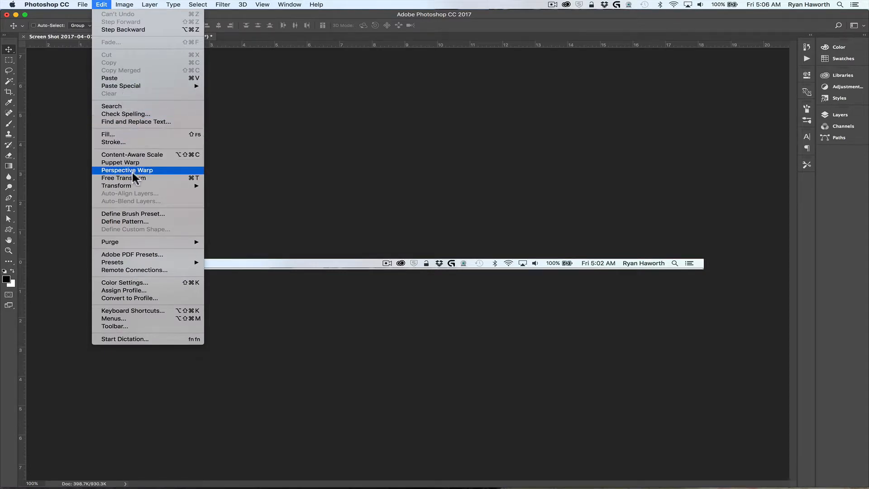
pyautogui.moveTo(117, 185)
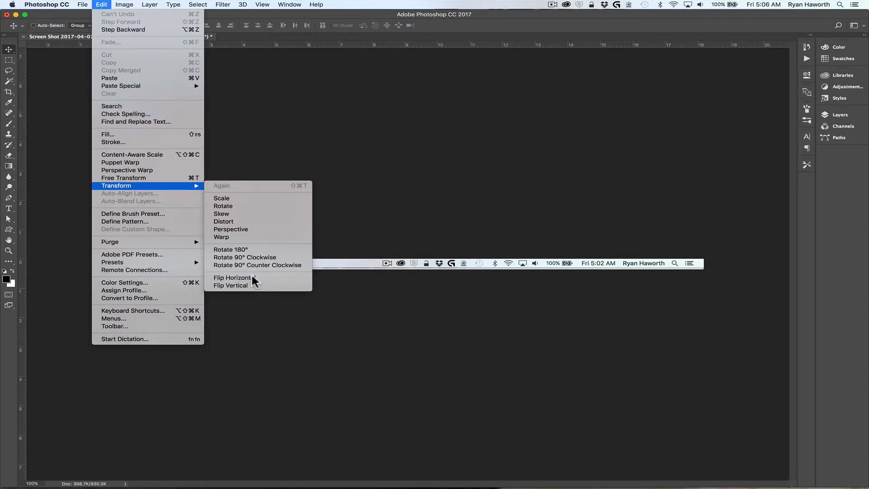
pyautogui.click(232, 277)
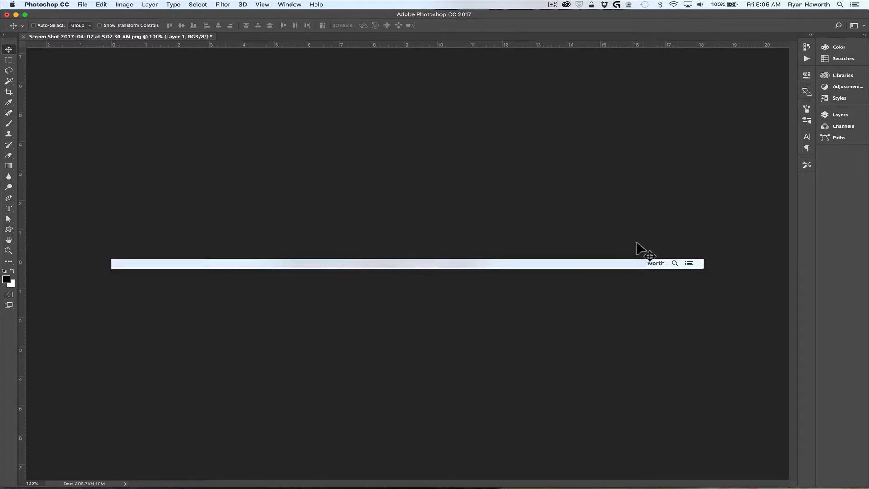
pyautogui.press('m')
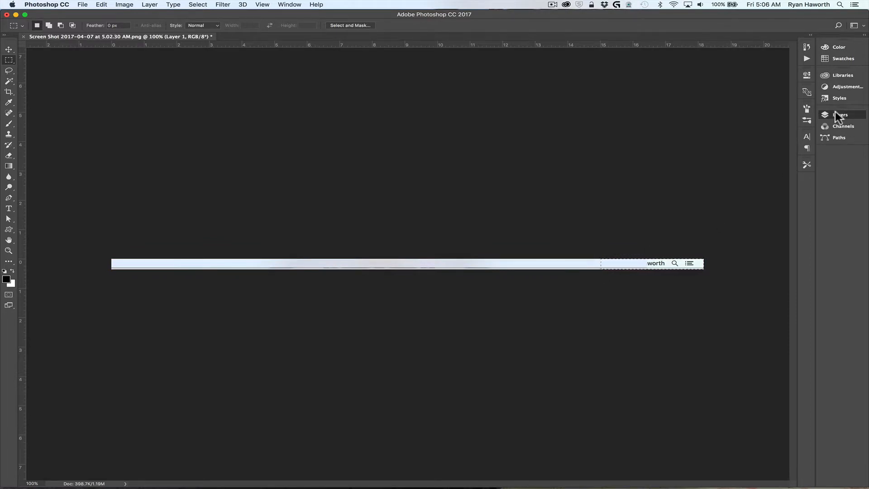
# - Add a mask to Layer 1 so the full user name shows, then select Layer 0
pyautogui.click(840, 115)
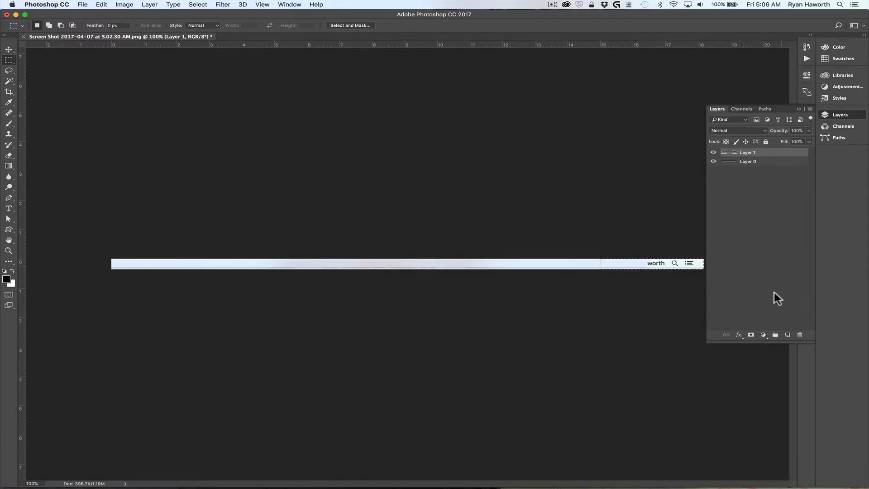
pyautogui.click(750, 335)
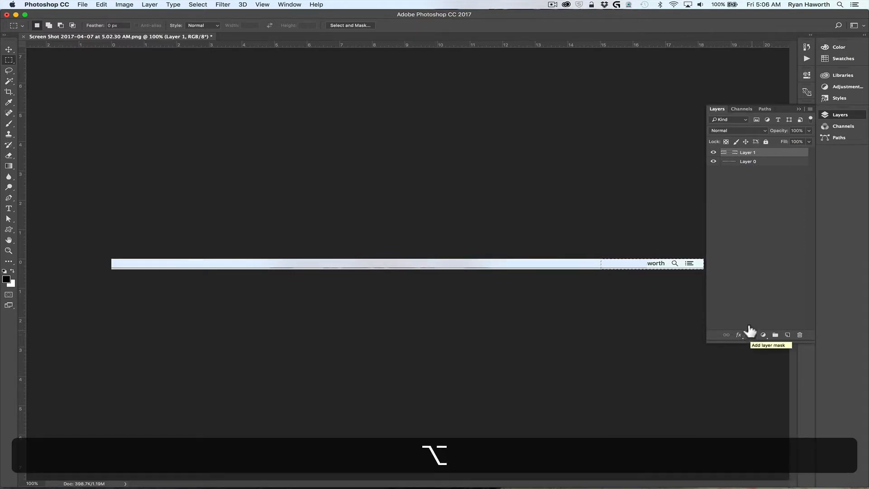
pyautogui.click(750, 334)
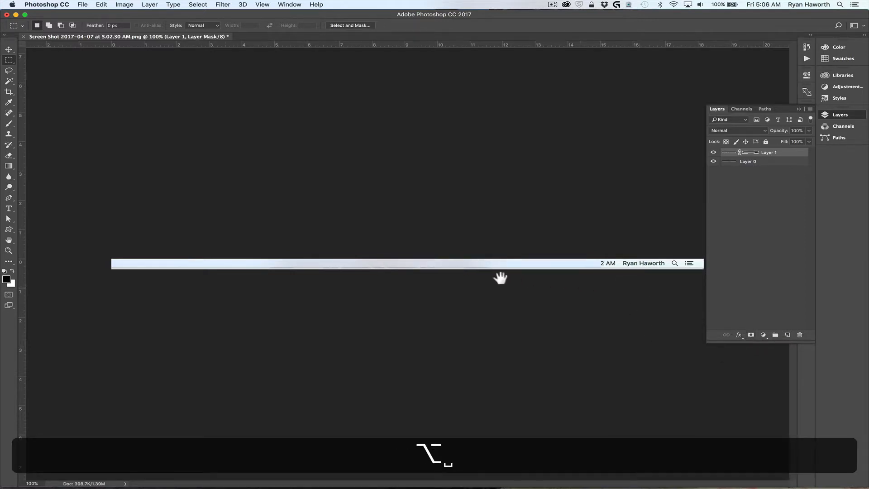
pyautogui.moveTo(602, 240)
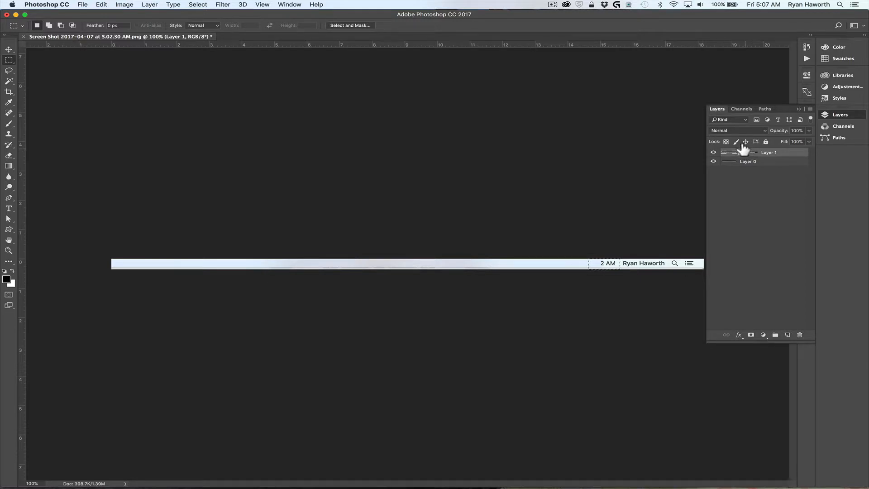
pyautogui.moveTo(777, 184)
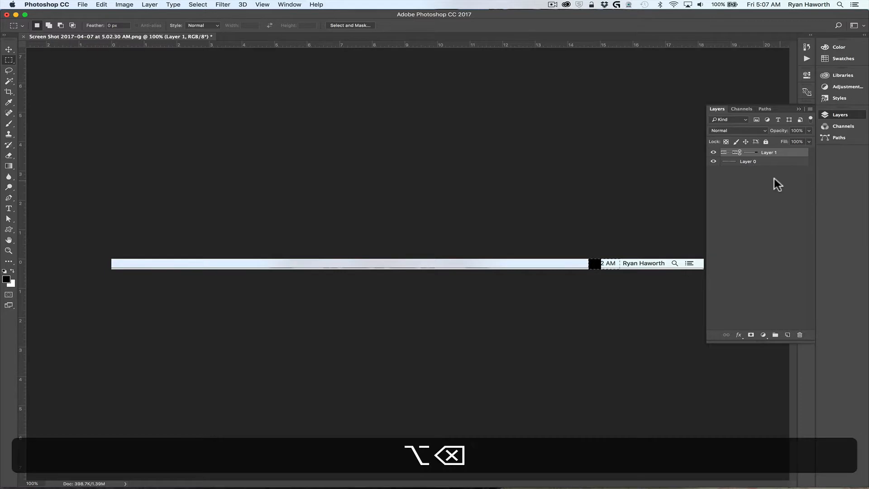
pyautogui.press('cmd+z')
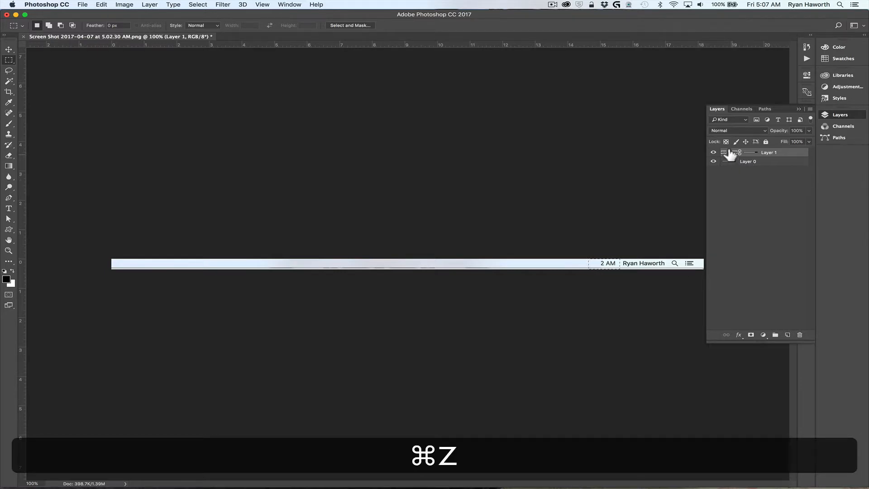
pyautogui.press('cmd+z')
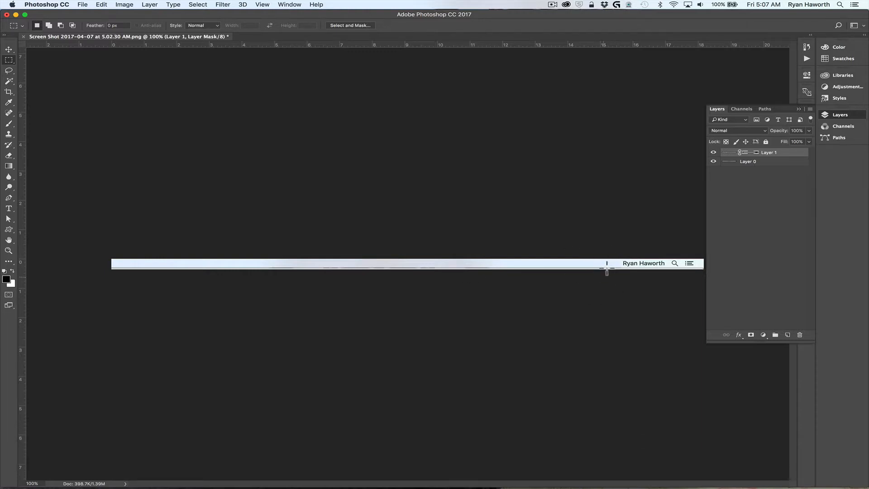
pyautogui.moveTo(632, 257)
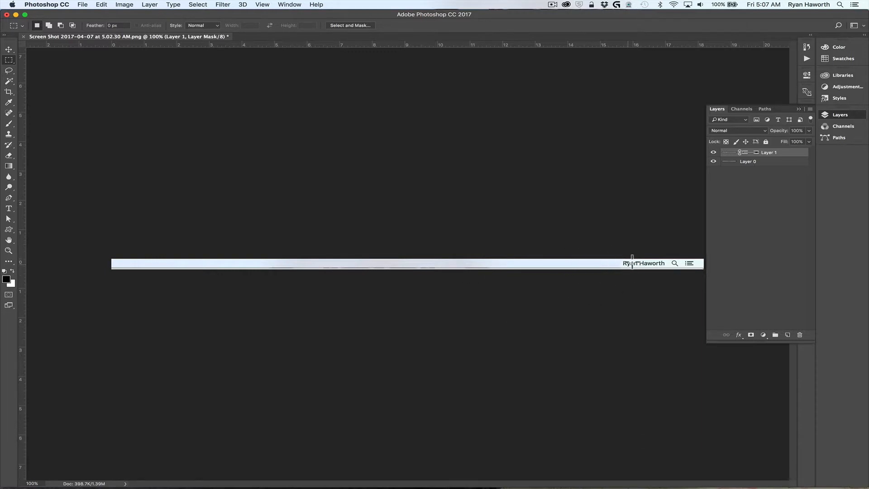
pyautogui.moveTo(503, 260)
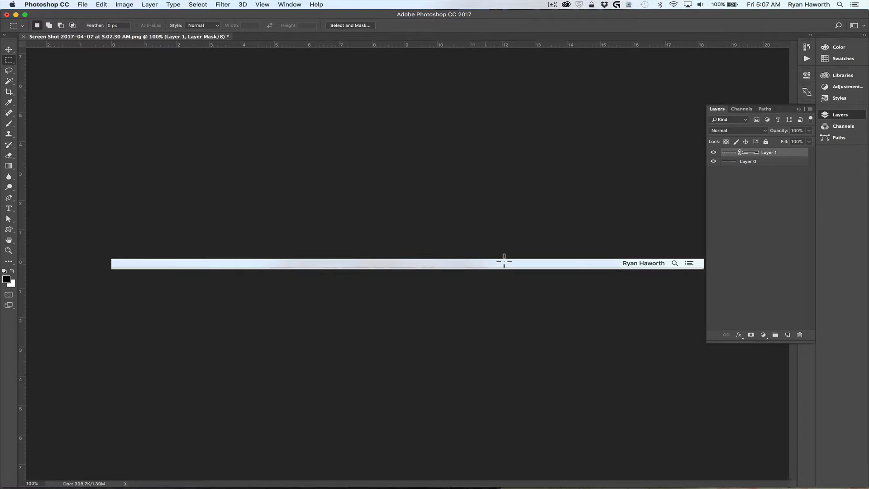
pyautogui.moveTo(615, 252)
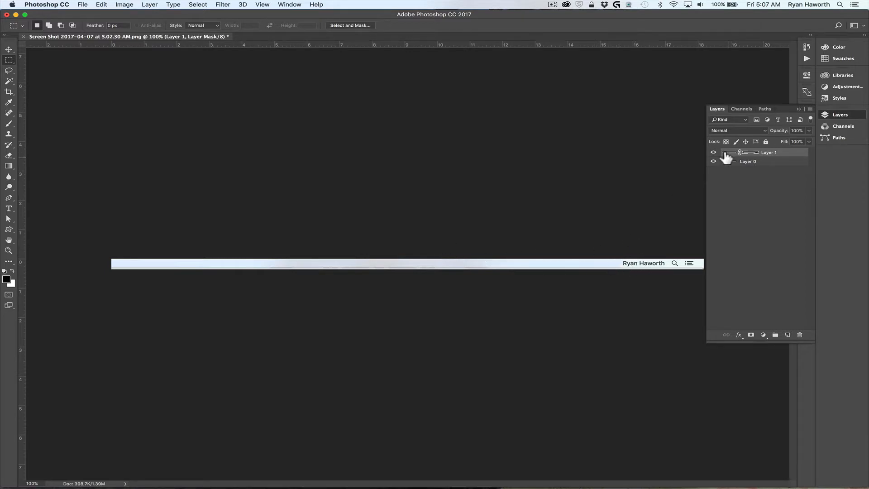
pyautogui.moveTo(696, 222)
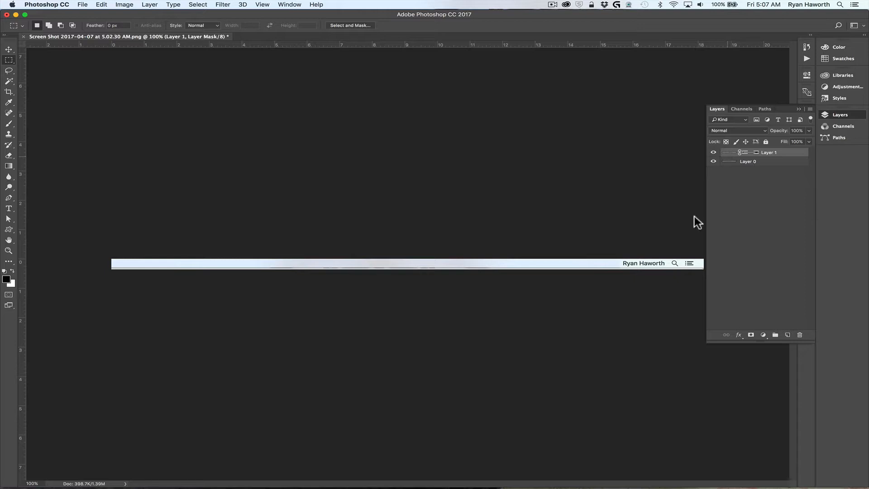
pyautogui.moveTo(585, 252)
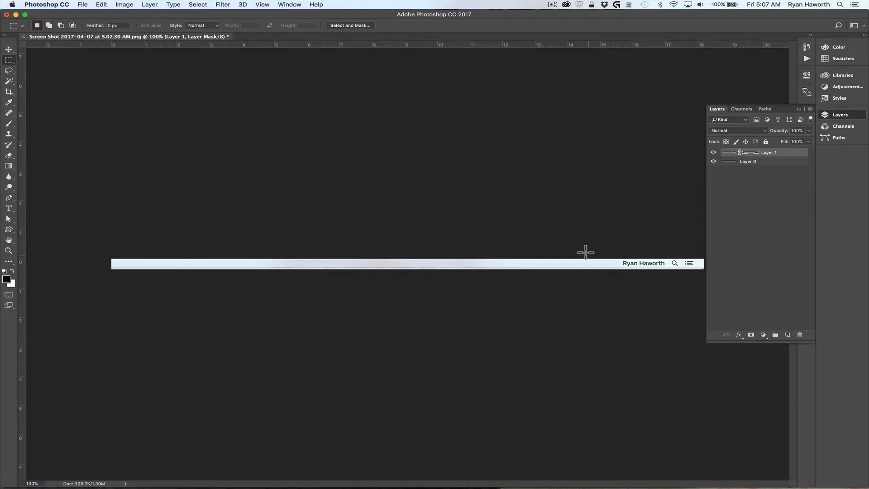
pyautogui.click(748, 162)
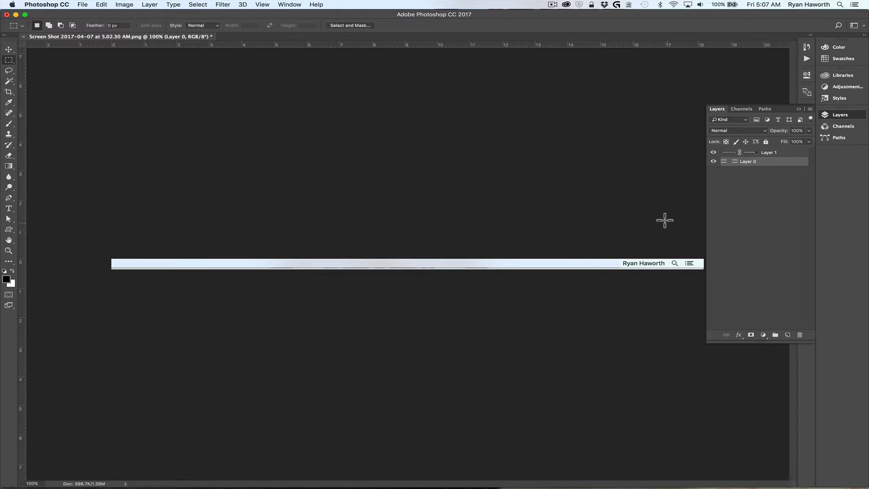
pyautogui.click(839, 114)
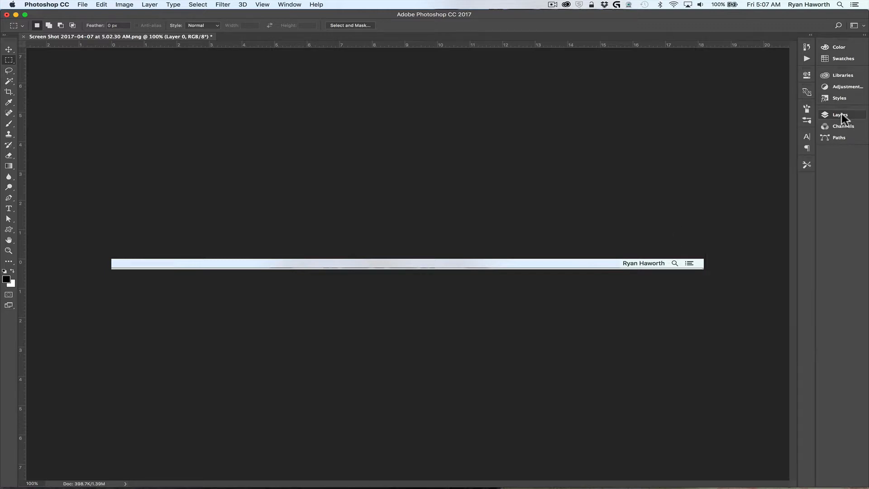
# - Crop the image to the icons, clock, name and search, then zoom into its left end
pyautogui.click(838, 114)
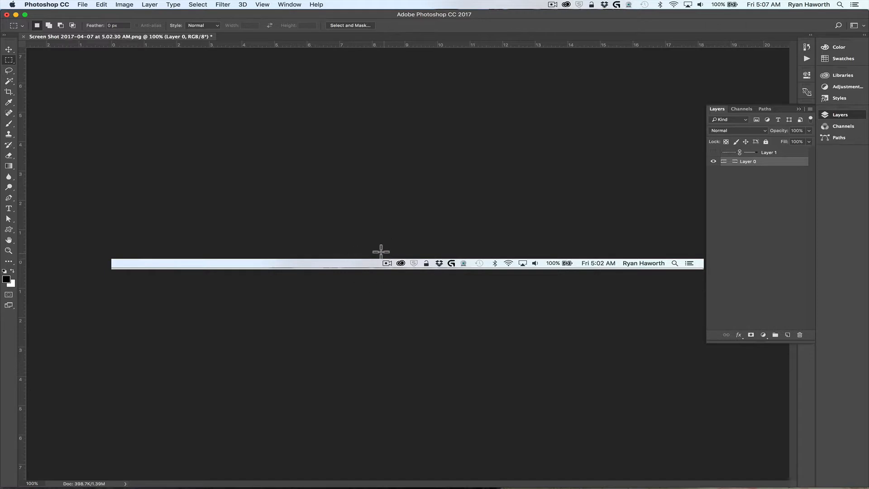
pyautogui.moveTo(377, 256)
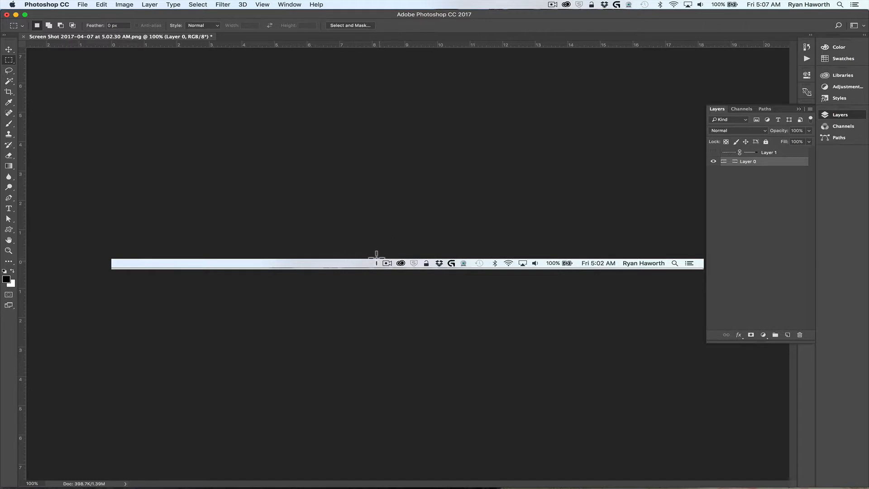
pyautogui.moveTo(378, 257)
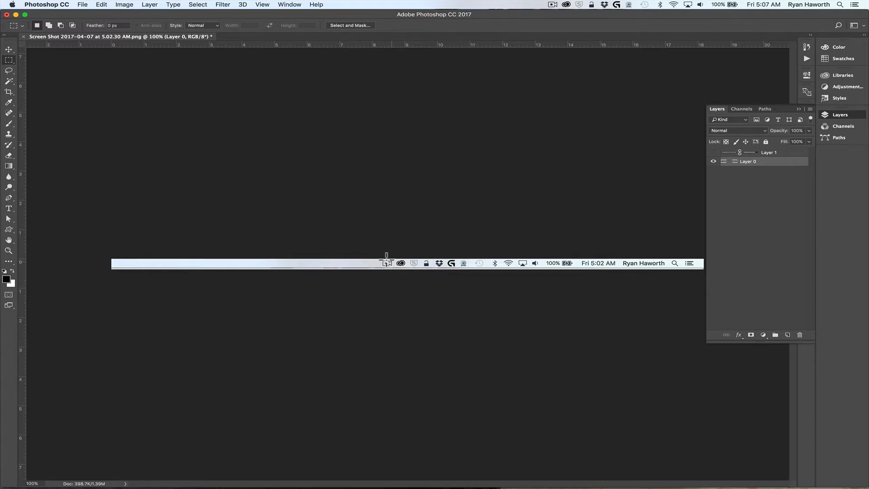
pyautogui.moveTo(488, 255)
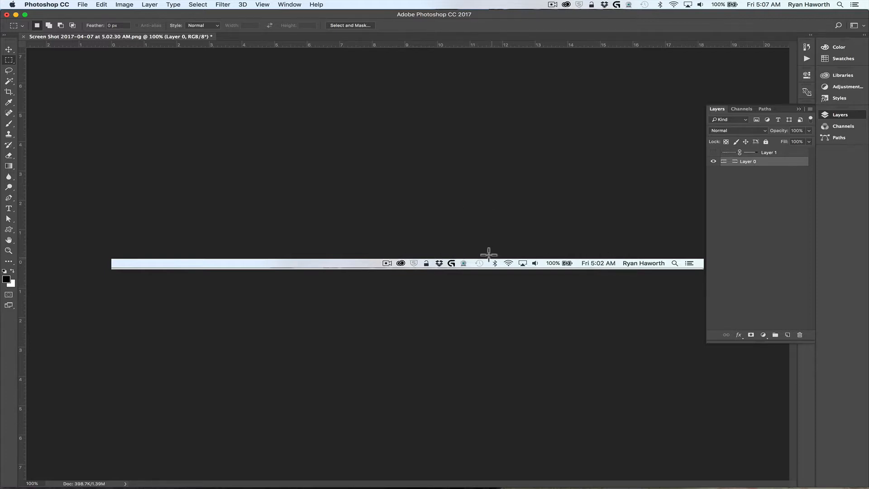
pyautogui.moveTo(703, 180)
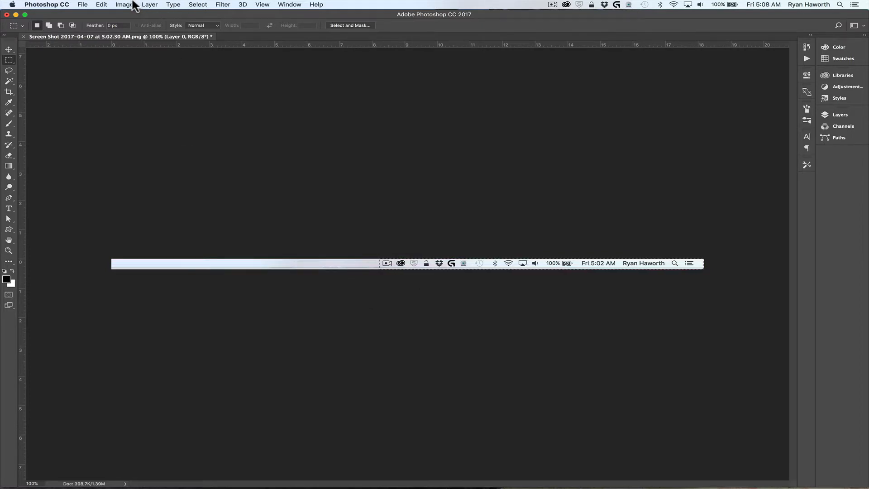
pyautogui.click(124, 4)
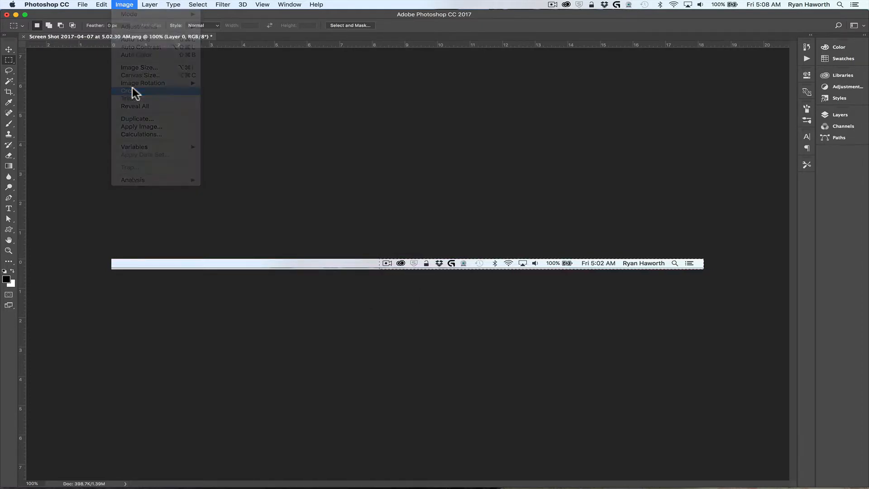
pyautogui.click(129, 91)
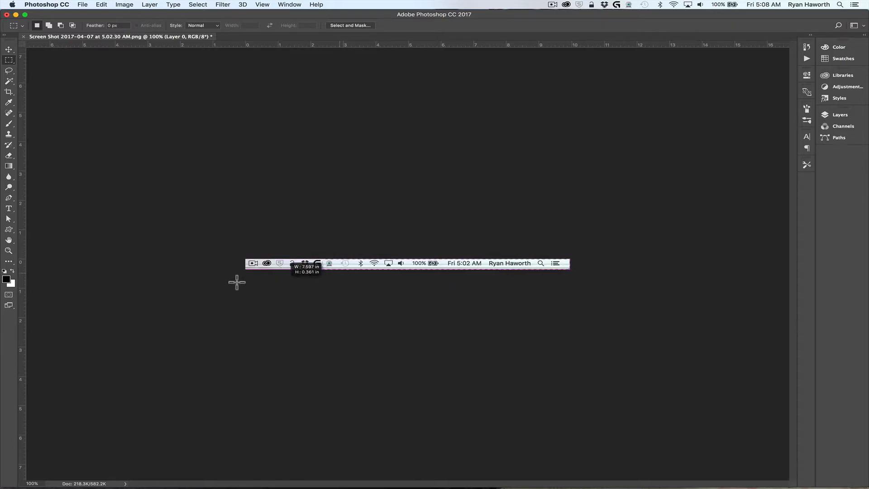
pyautogui.press('cmd')
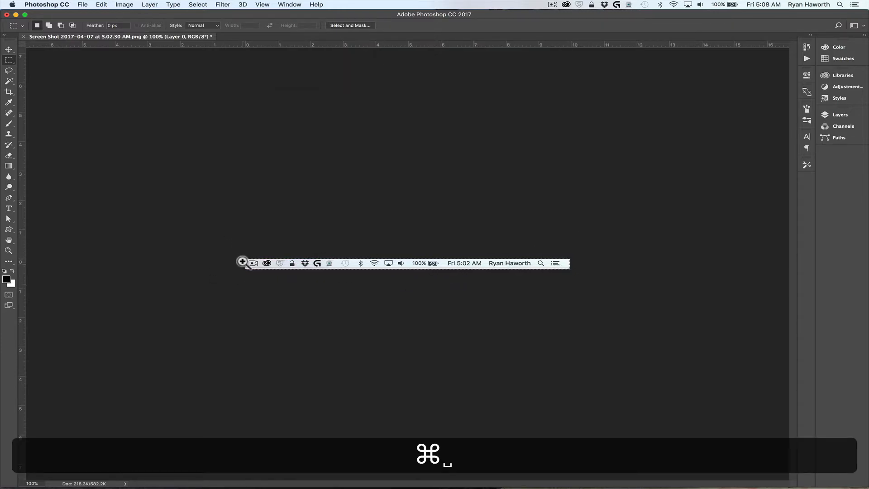
pyautogui.click(242, 261)
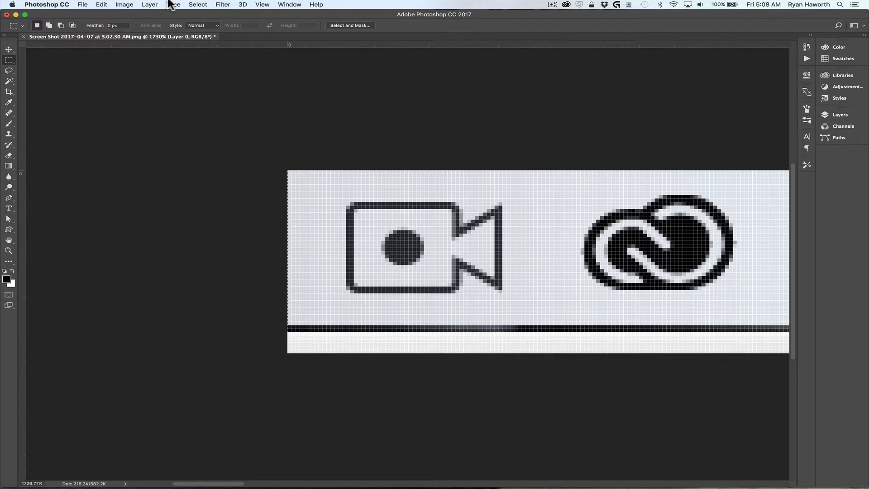
# - Trim the light bottom strip, make Layer 1 visible, and view at 200%
pyautogui.click(124, 4)
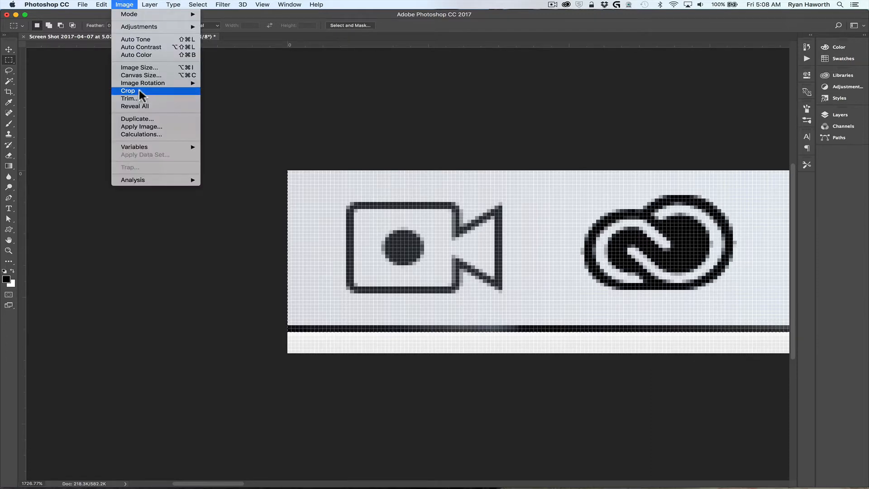
pyautogui.click(127, 91)
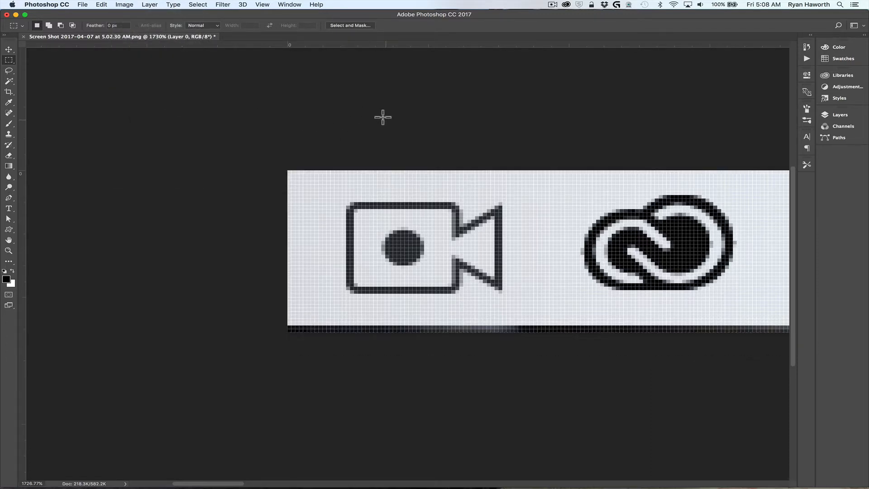
pyautogui.click(839, 115)
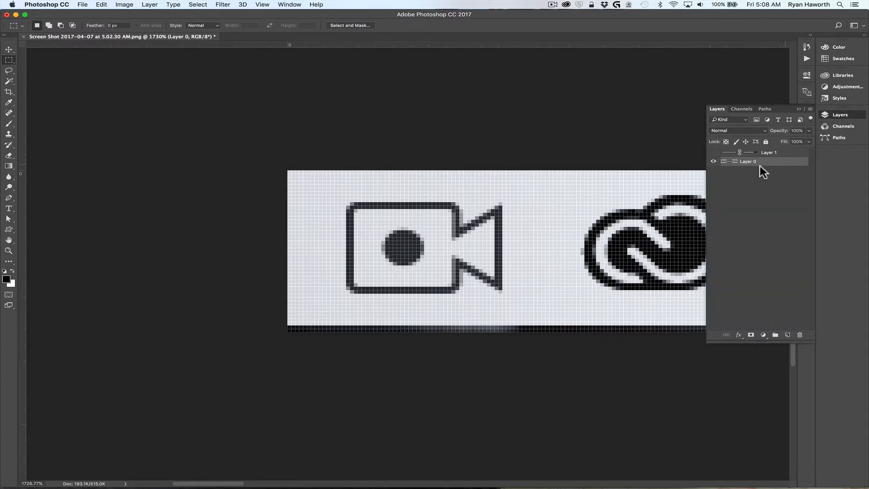
pyautogui.click(713, 161)
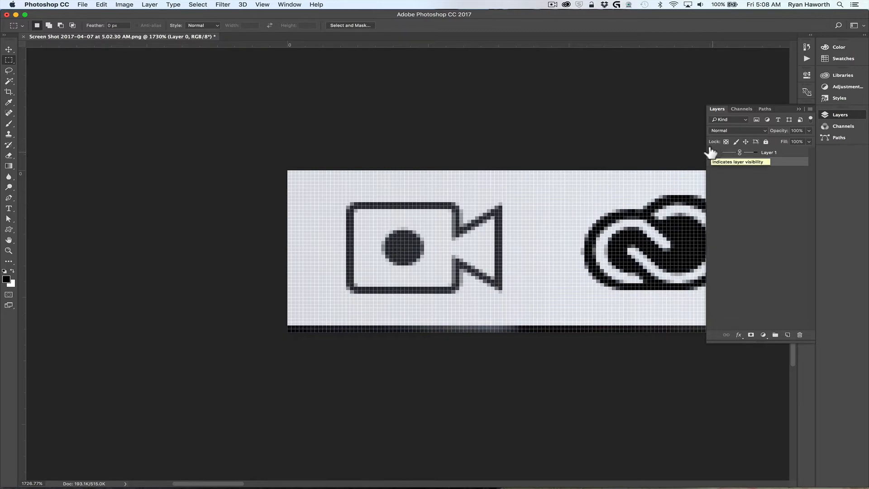
pyautogui.press('cmd+0')
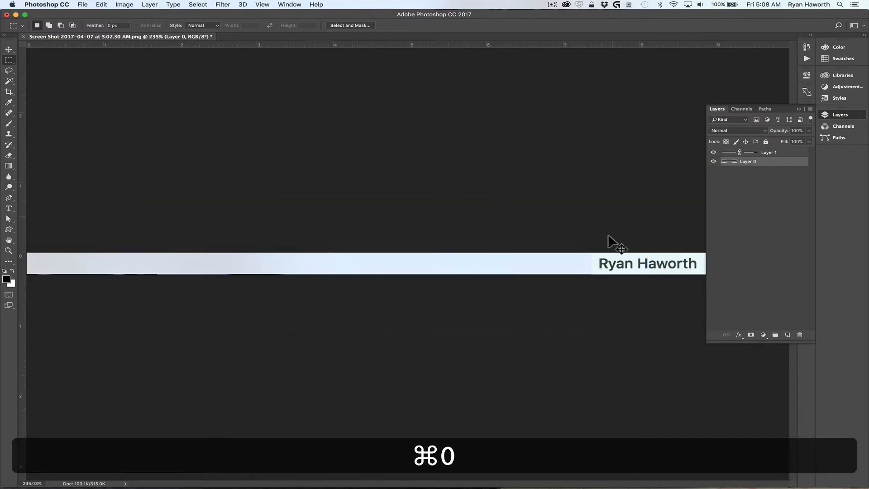
pyautogui.press('cmd+-')
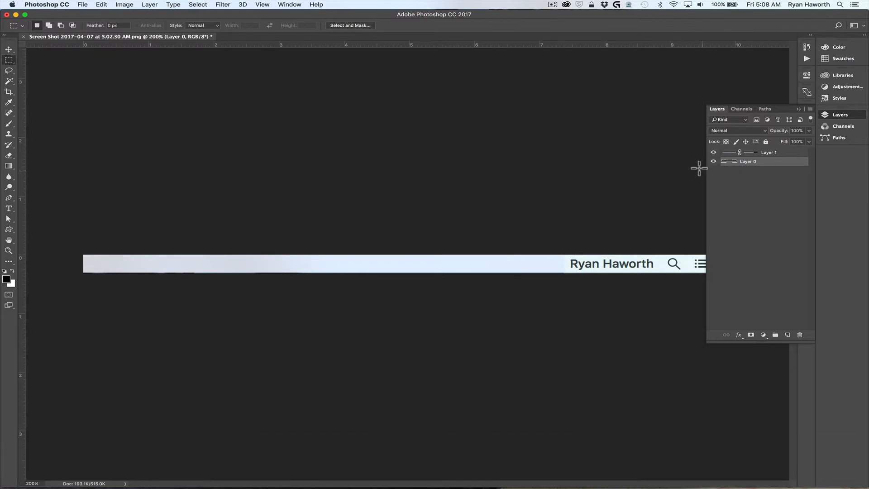
pyautogui.moveTo(652, 171)
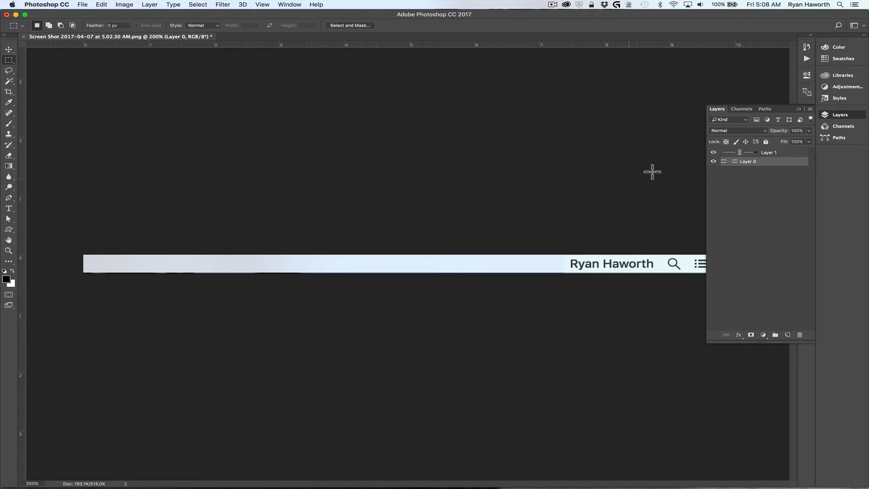
pyautogui.moveTo(844, 118)
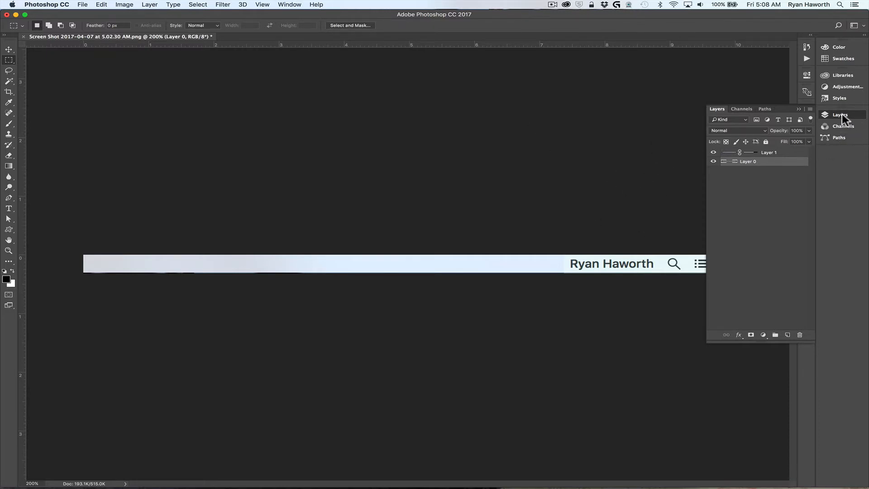
pyautogui.moveTo(700, 153)
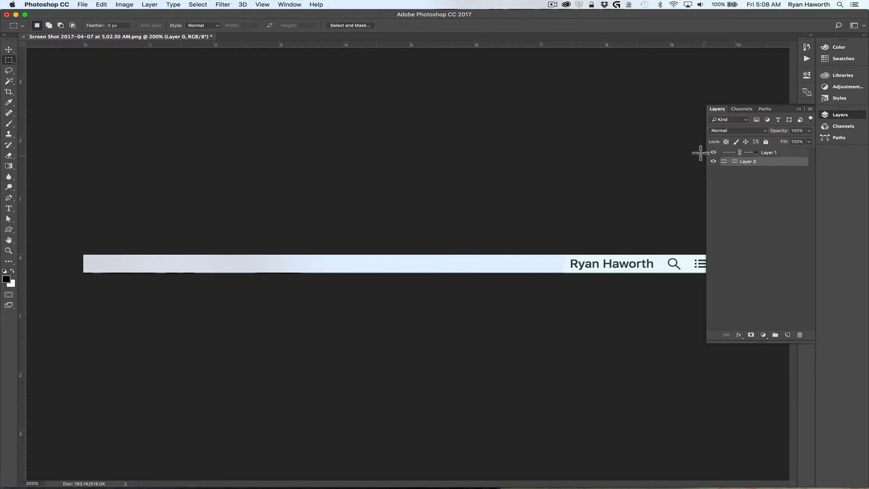
# - Save the cover to the Desktop as Screenflow-MenuCover-noExtMonitor.psd
pyautogui.press('cmd+s')
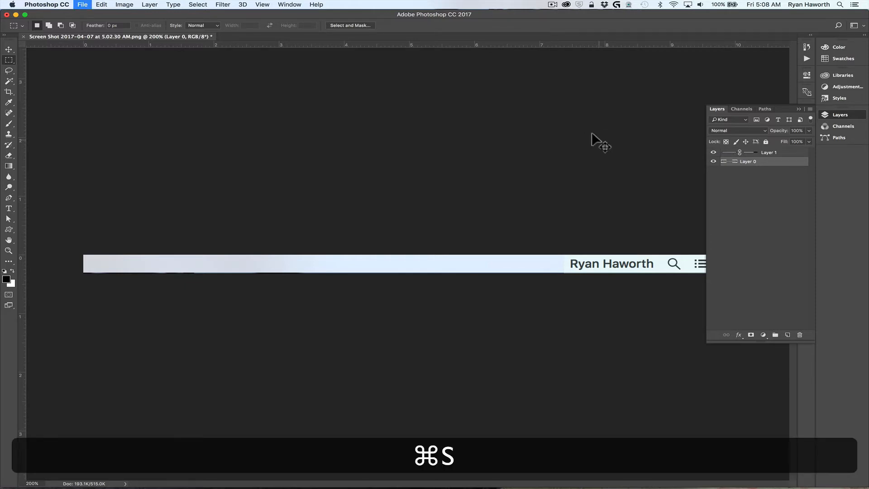
pyautogui.press('cmd+s')
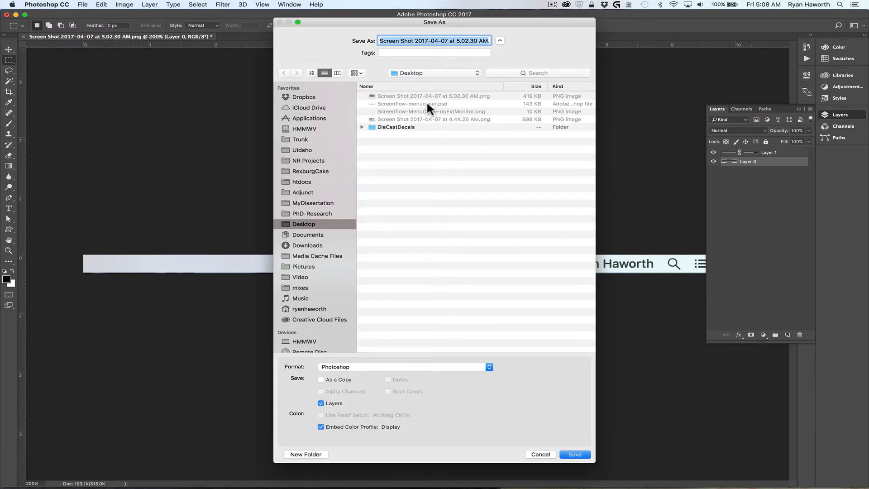
pyautogui.moveTo(421, 113)
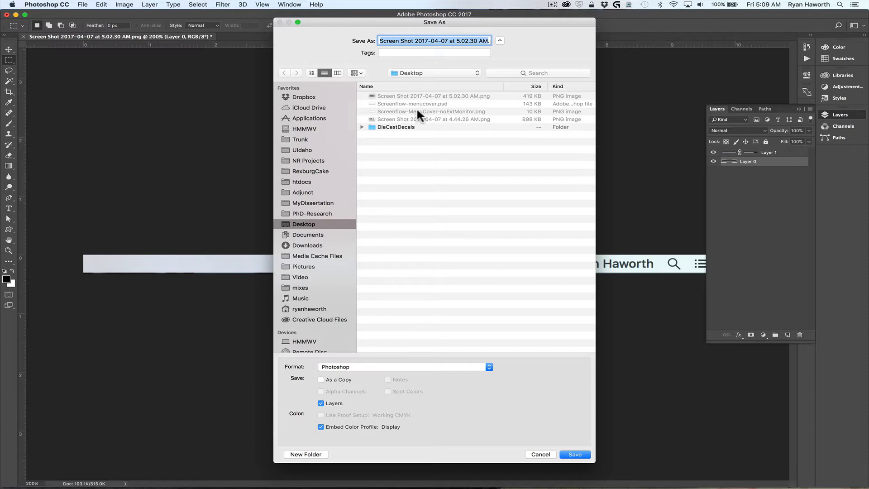
pyautogui.click(431, 111)
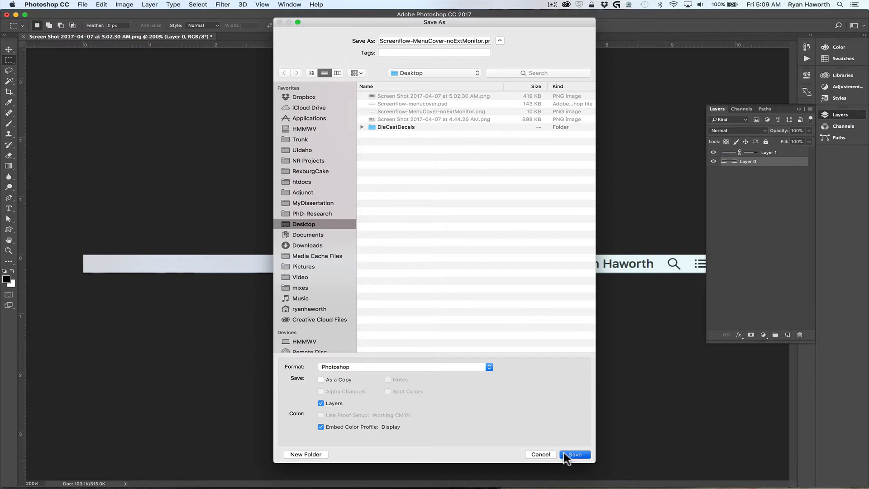
pyautogui.click(575, 454)
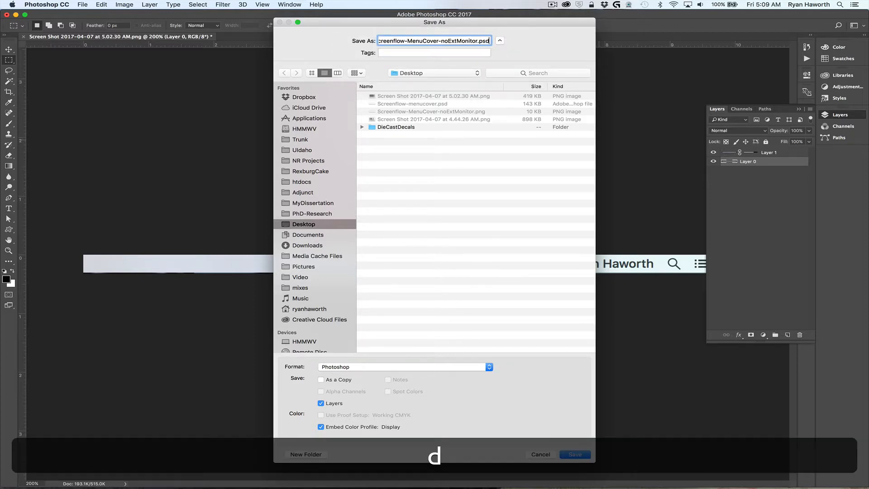
pyautogui.click(575, 453)
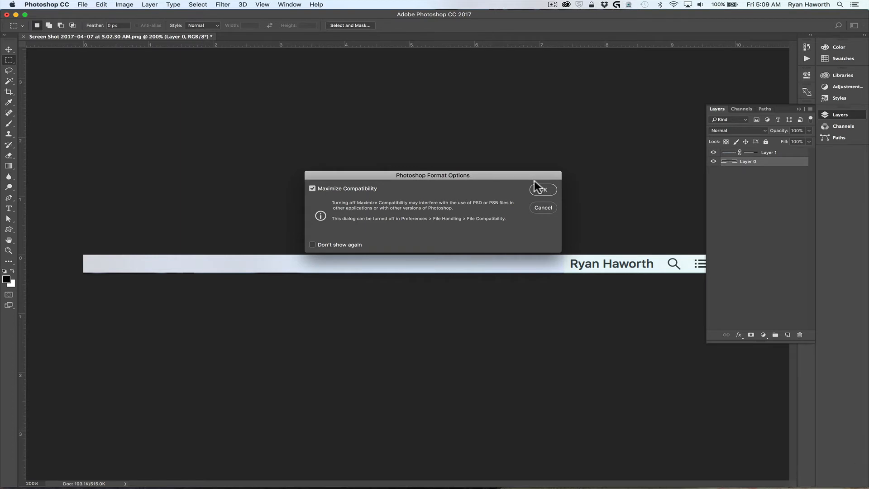
# - Export a transparent PNG-24, replacing Screenflow-MenuCover-noExtMonitor.png on the Desktop, and return to ScreenFlow
pyautogui.click(542, 189)
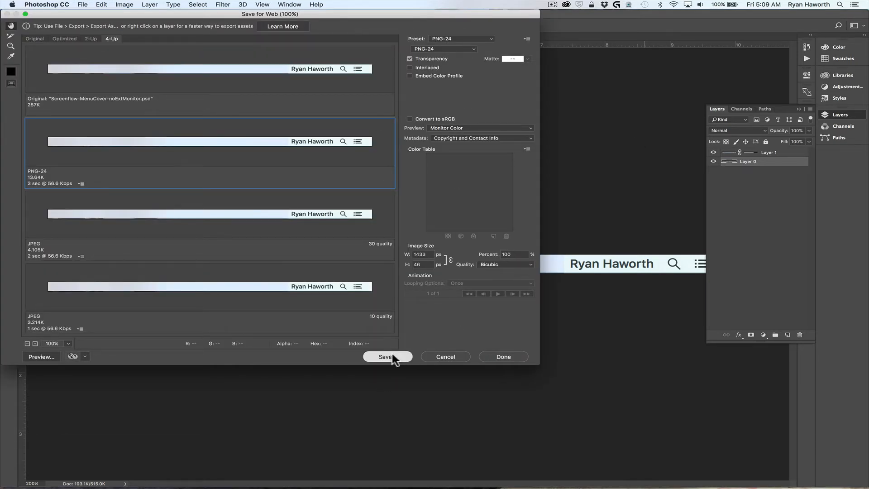
pyautogui.click(387, 356)
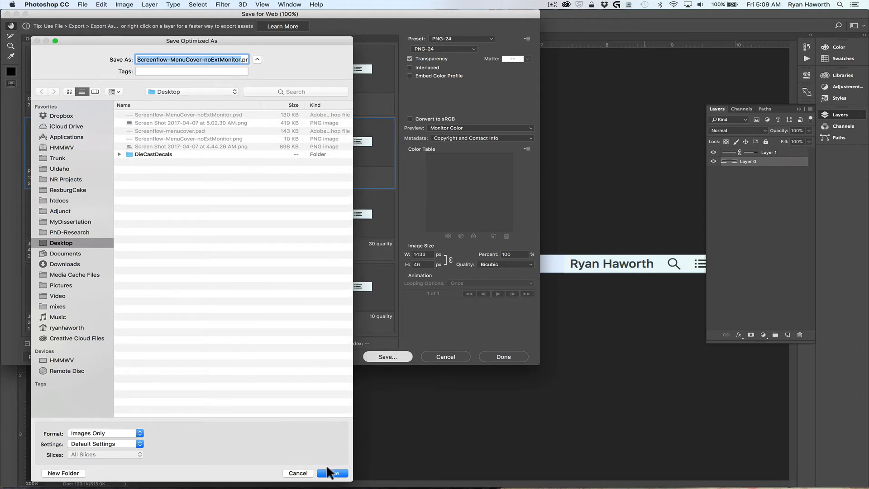
pyautogui.click(333, 472)
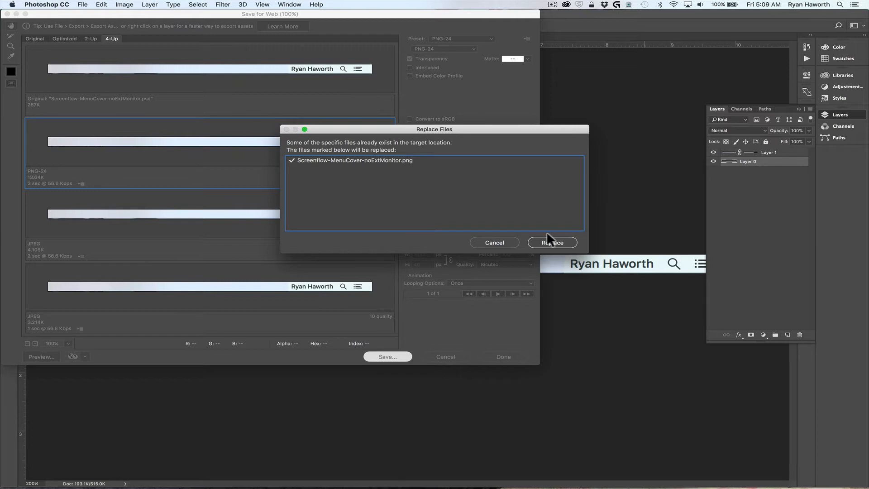
pyautogui.click(551, 242)
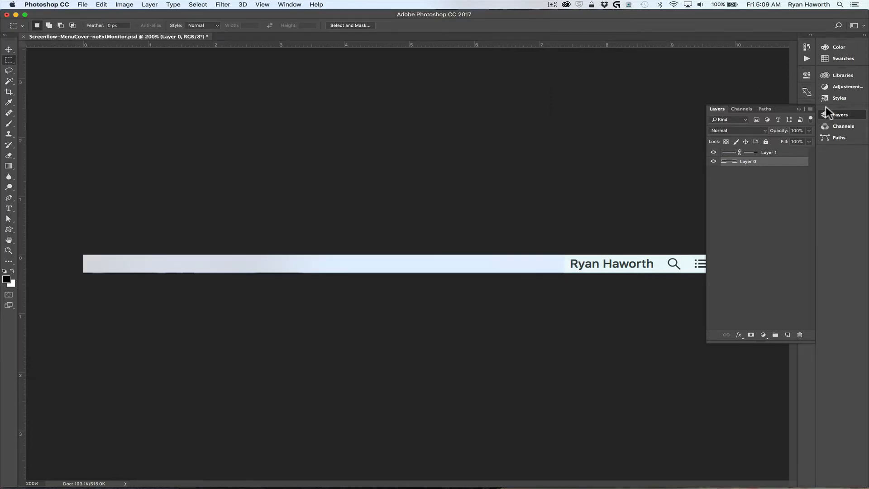
pyautogui.press('cmd+tab')
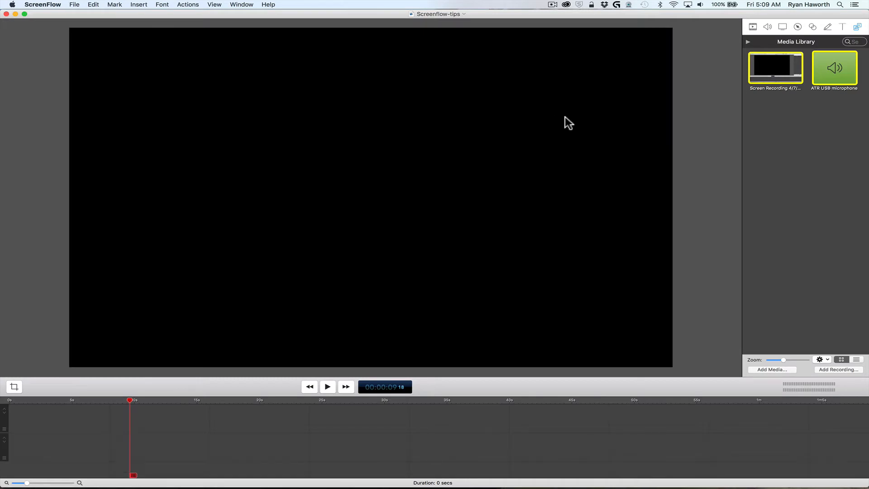
pyautogui.moveTo(713, 229)
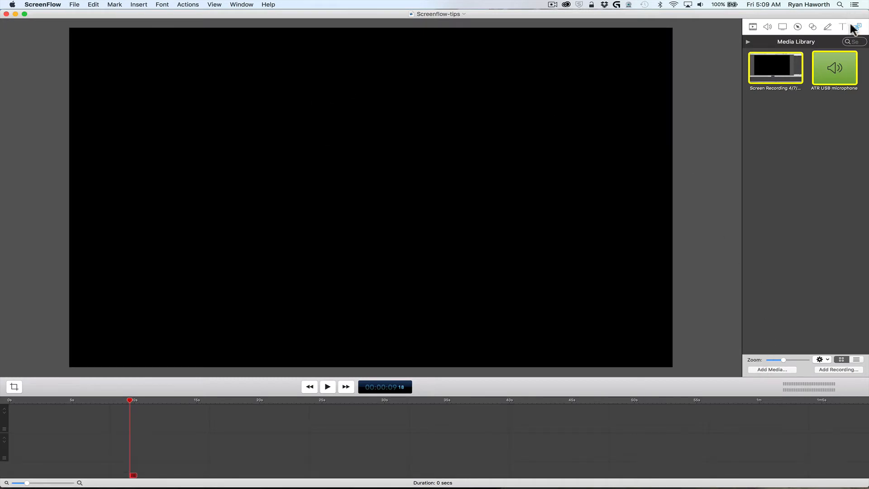
pyautogui.moveTo(857, 25)
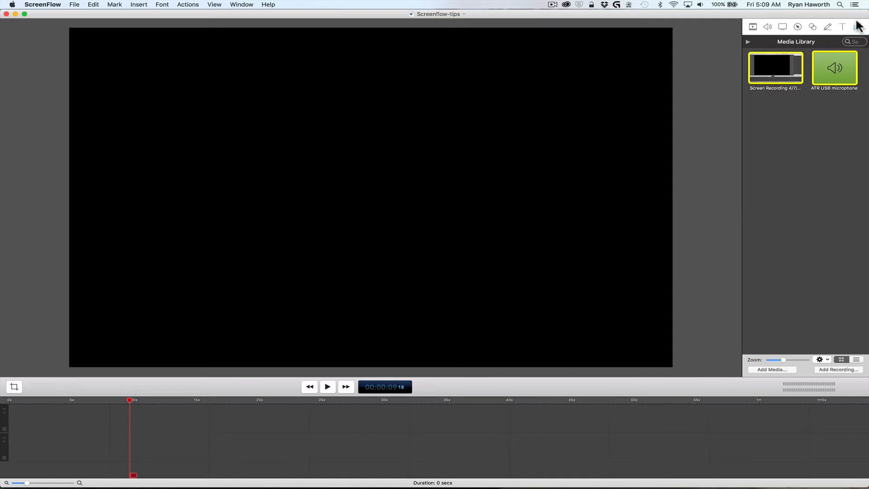
pyautogui.moveTo(762, 373)
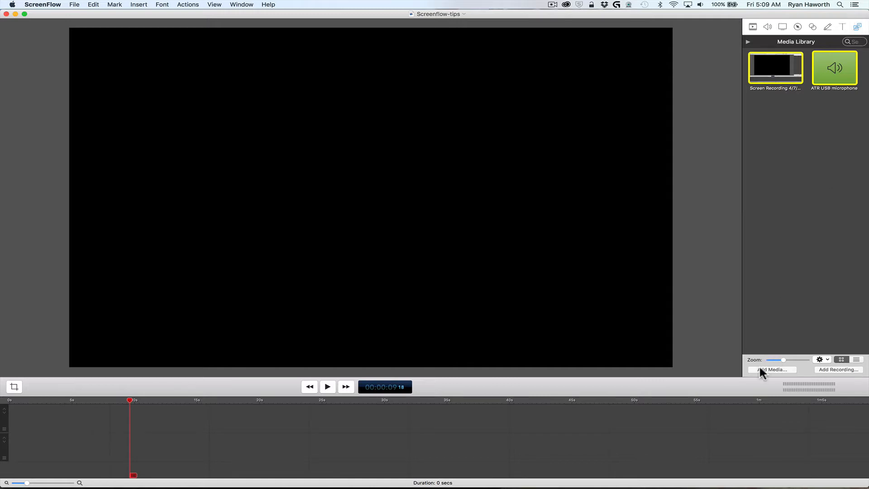
# - Import Screenflow-MenuCover-noExtMonitor.png from the Desktop into the ScreenFlow media library
pyautogui.click(771, 369)
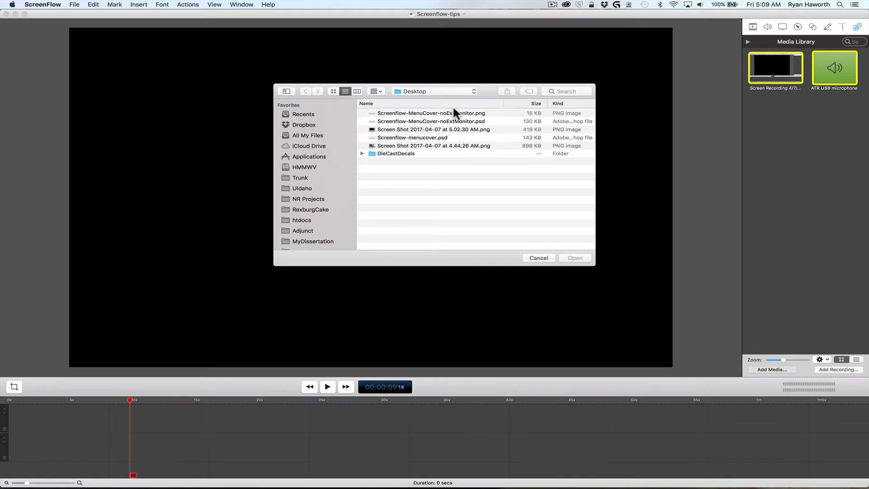
pyautogui.click(433, 113)
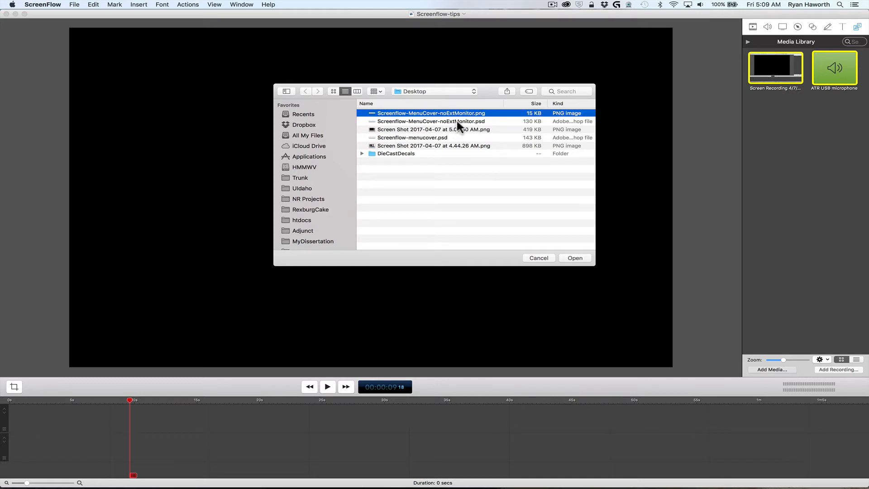
pyautogui.moveTo(535, 219)
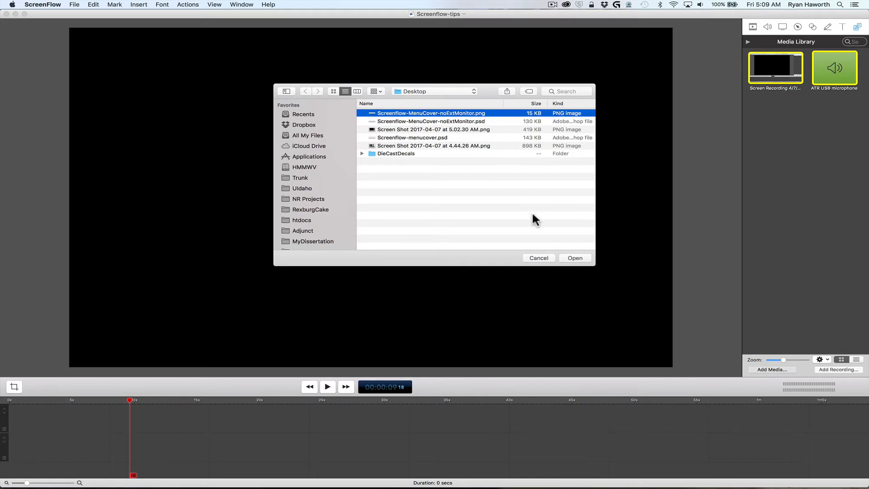
pyautogui.click(575, 257)
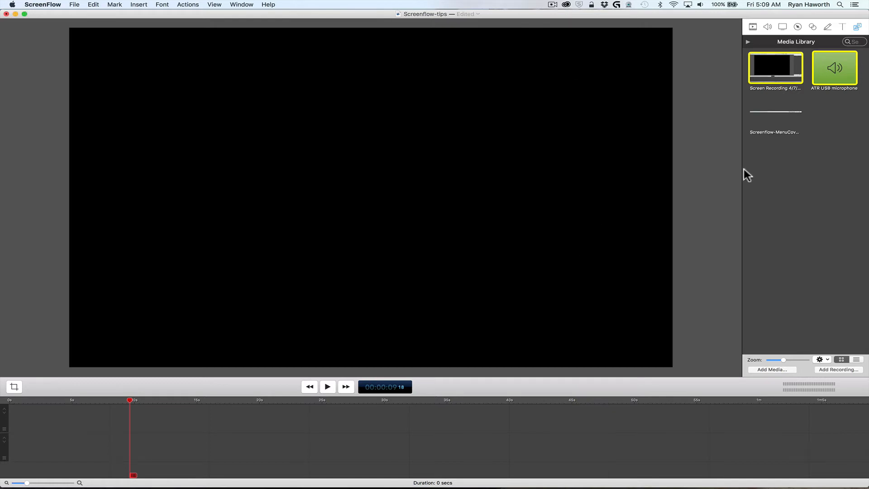
pyautogui.moveTo(382, 273)
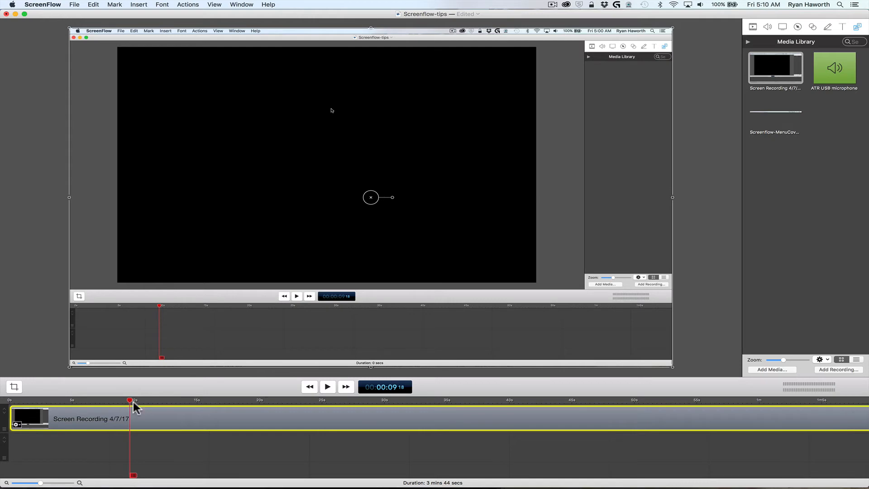
pyautogui.moveTo(773, 94)
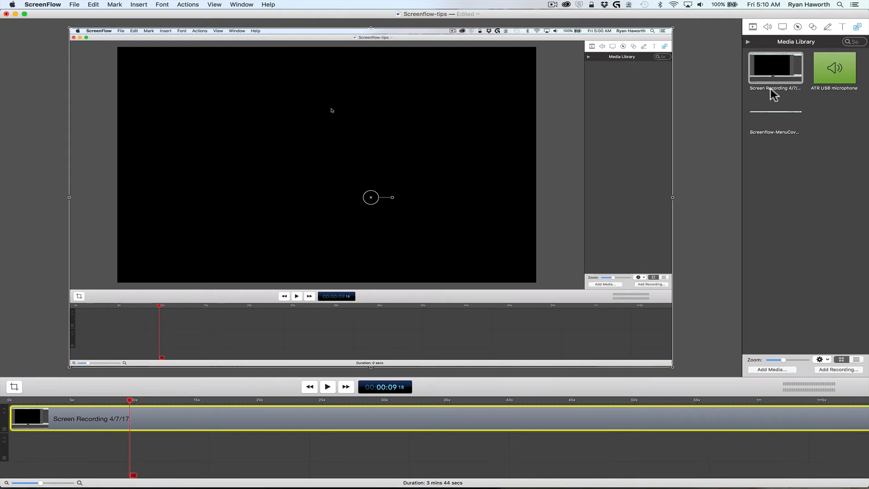
# - Place the recording and MenuCover PNG on the timeline, playhead within the cover clip
pyautogui.click(774, 112)
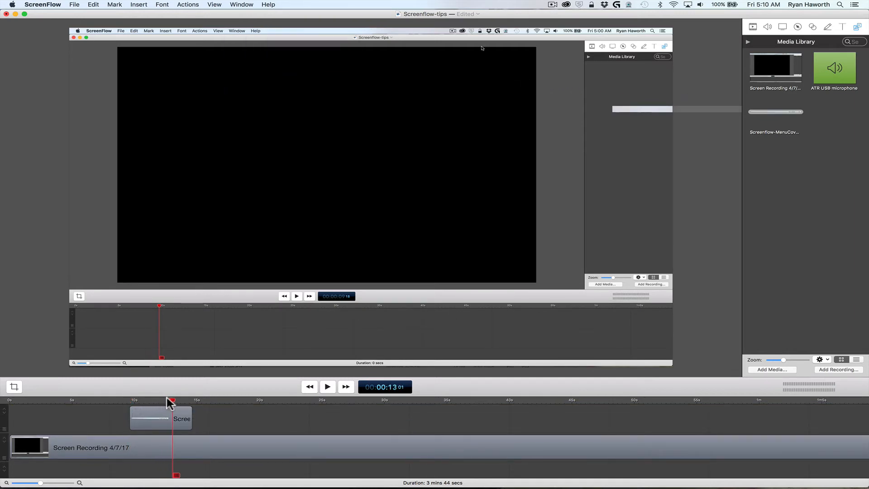
pyautogui.click(256, 30)
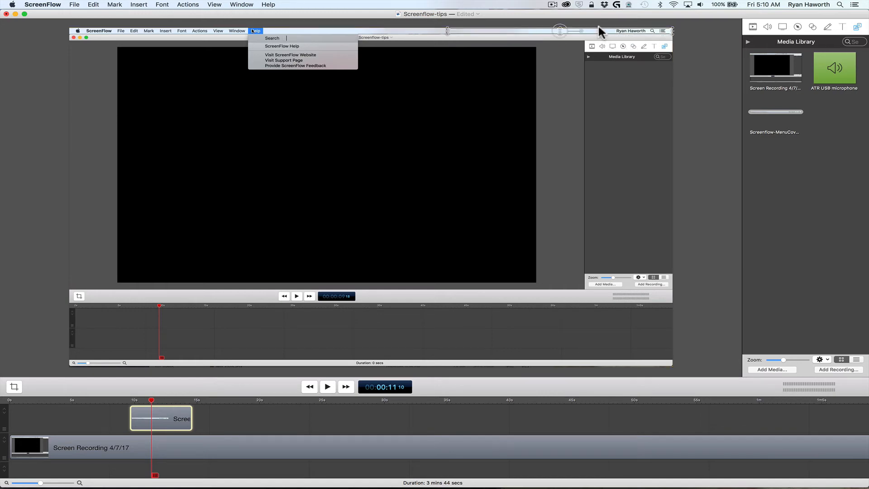
pyautogui.moveTo(663, 129)
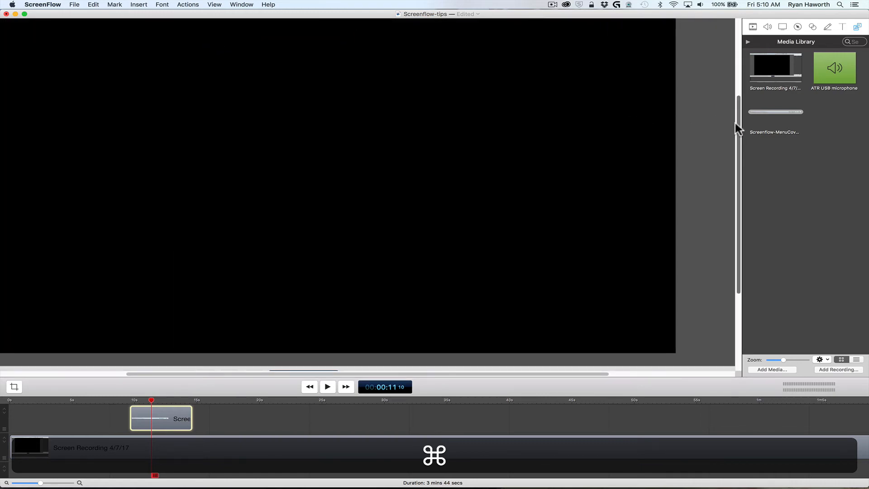
# - Zoom to the recording's top-right menu bar and play until the cover hides the status icons
pyautogui.click(152, 26)
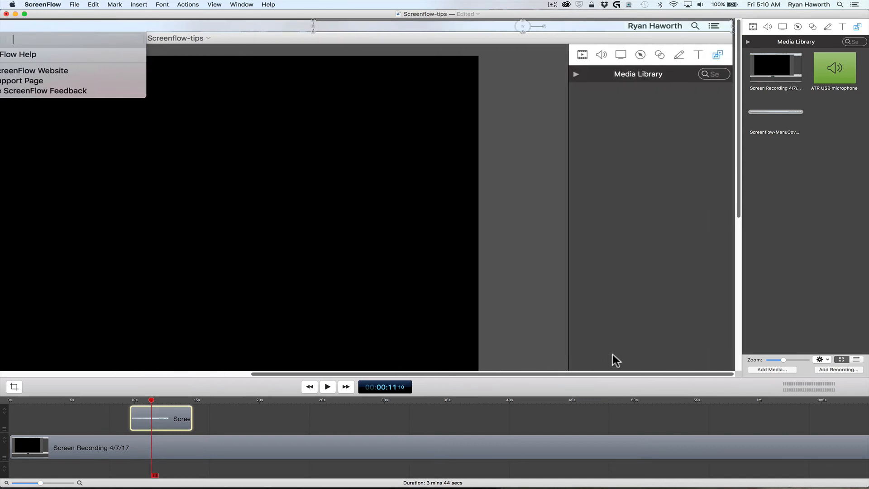
pyautogui.click(327, 386)
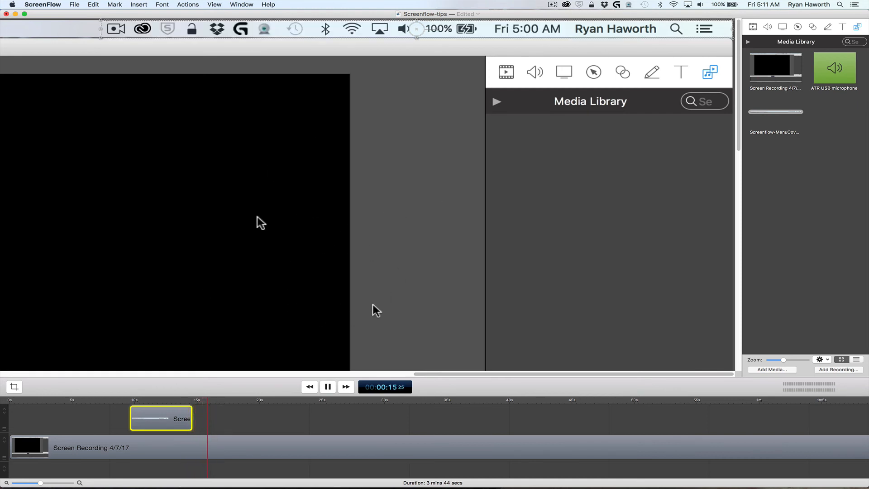
pyautogui.click(326, 387)
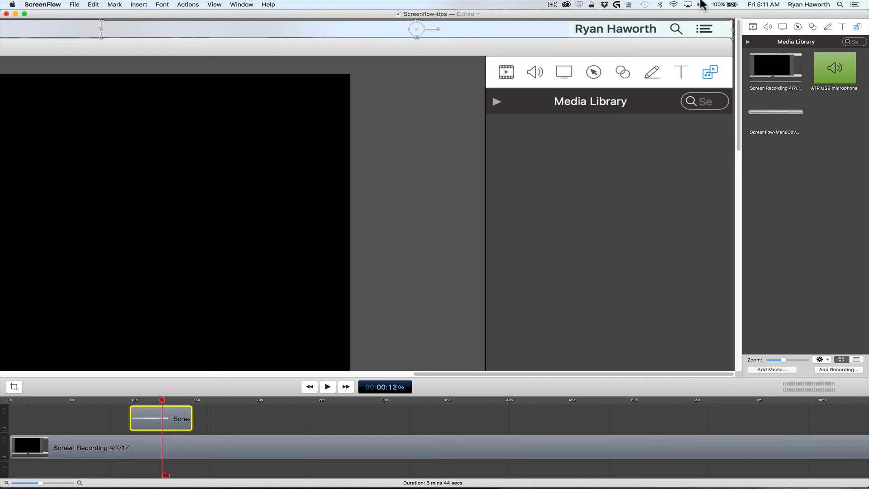
pyautogui.moveTo(544, 98)
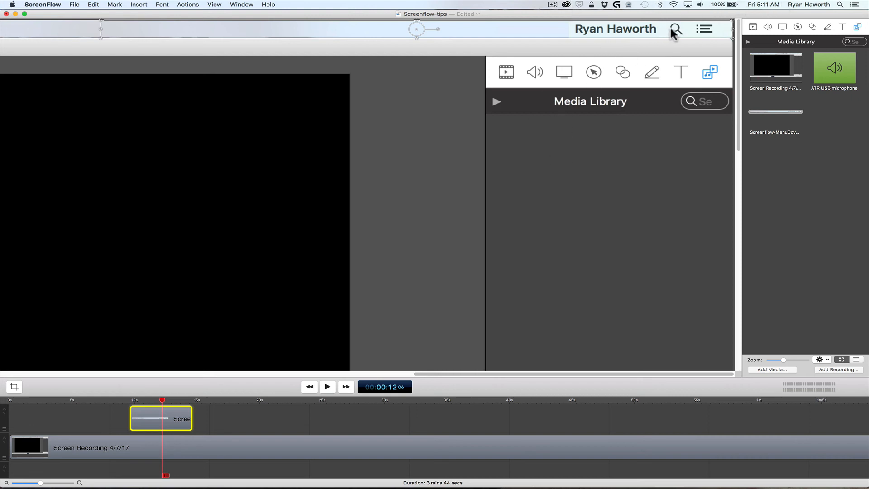
pyautogui.moveTo(620, 6)
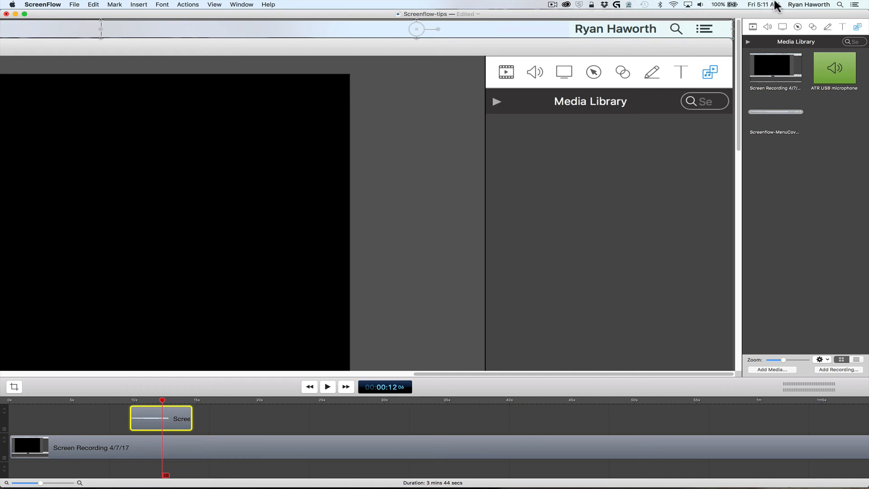
pyautogui.moveTo(723, 10)
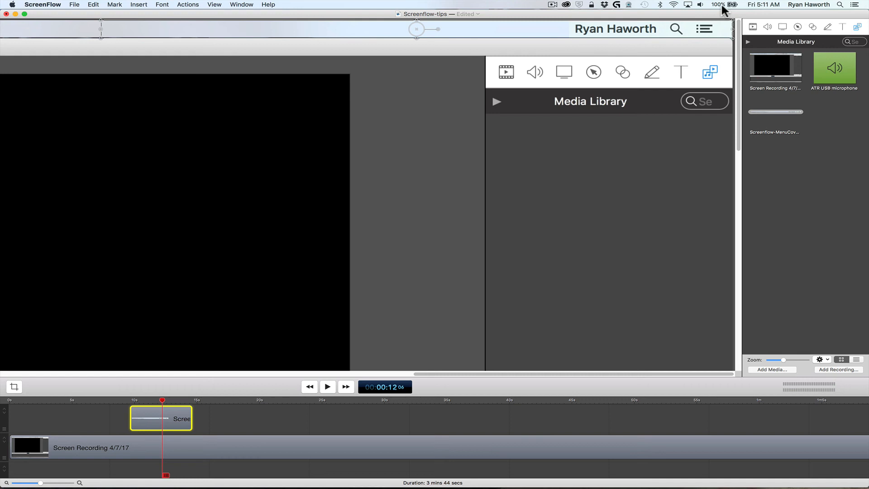
pyautogui.moveTo(576, 198)
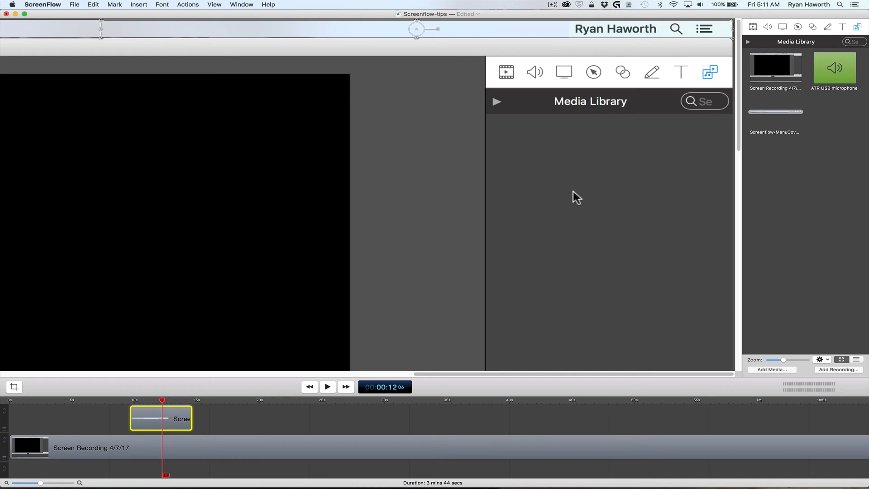
pyautogui.moveTo(521, 207)
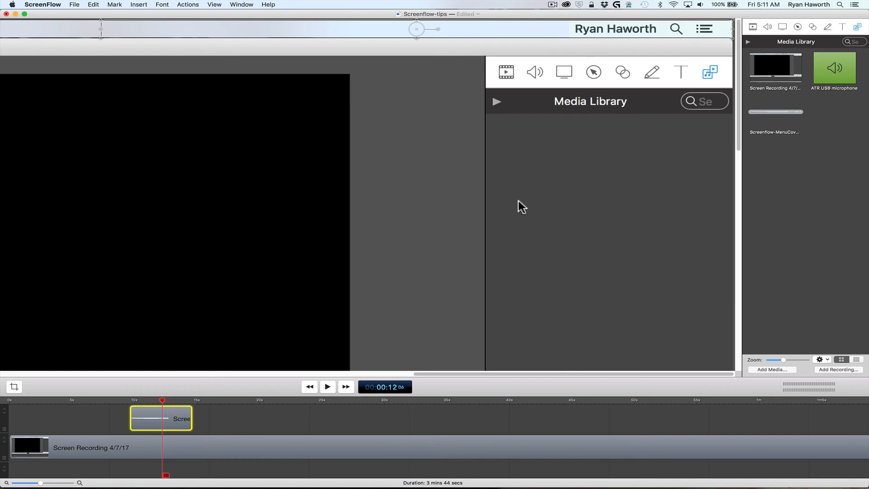
pyautogui.moveTo(604, 94)
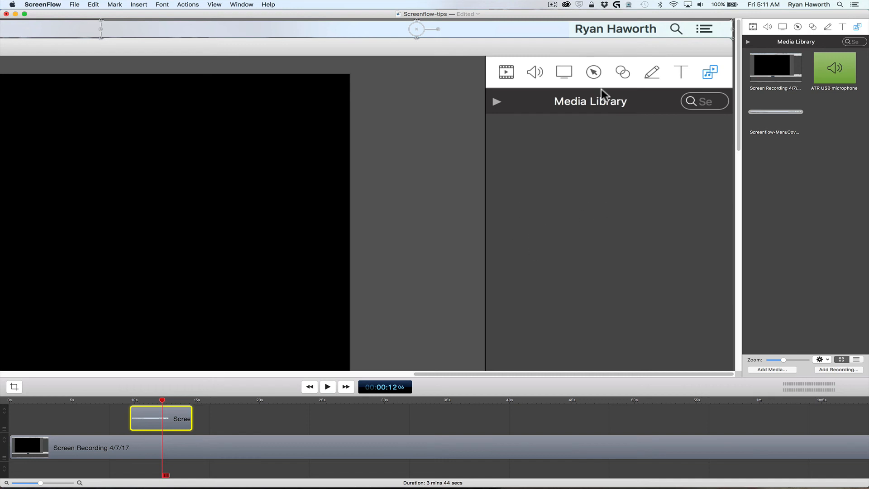